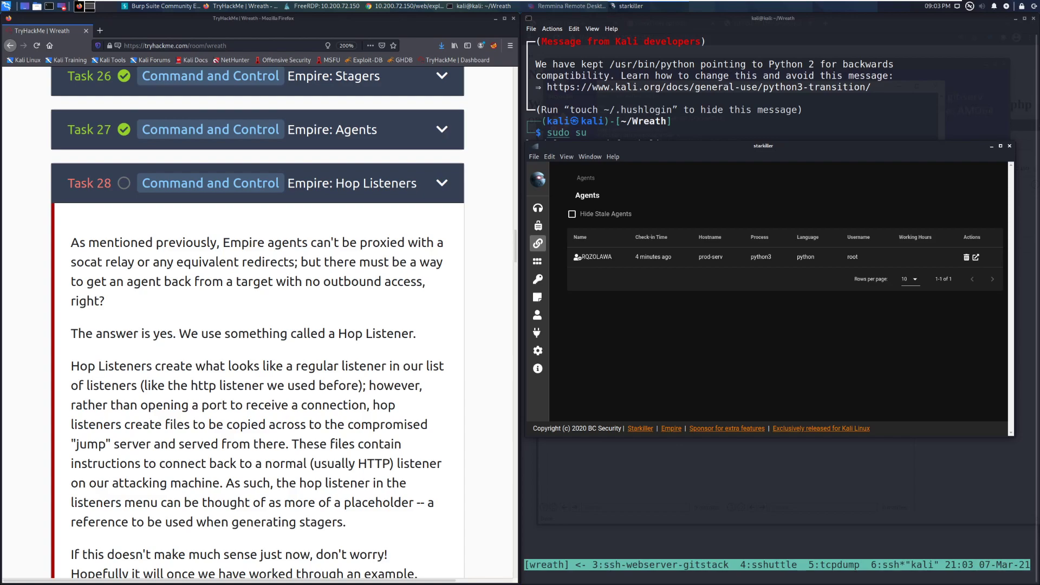
{"action": "mouse_move", "coordinate": [596, 359]}
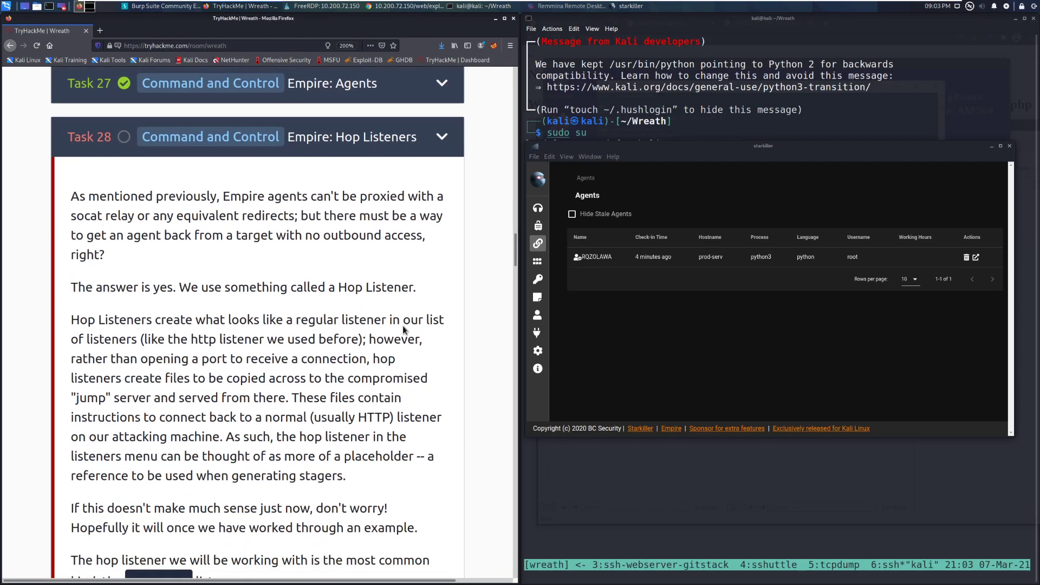
{"action": "mouse_move", "coordinate": [466, 404]}
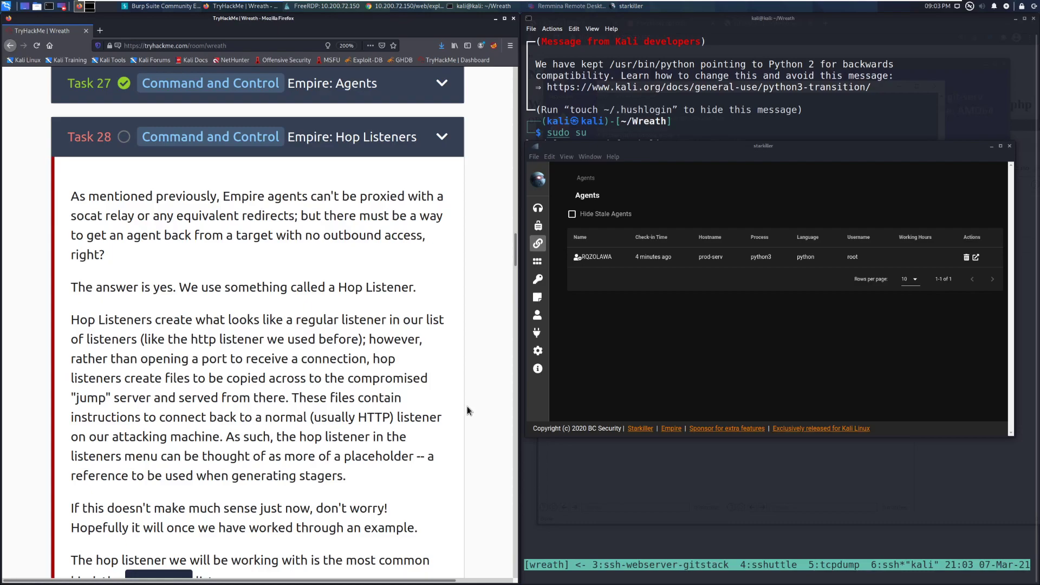
{"action": "mouse_move", "coordinate": [457, 408]}
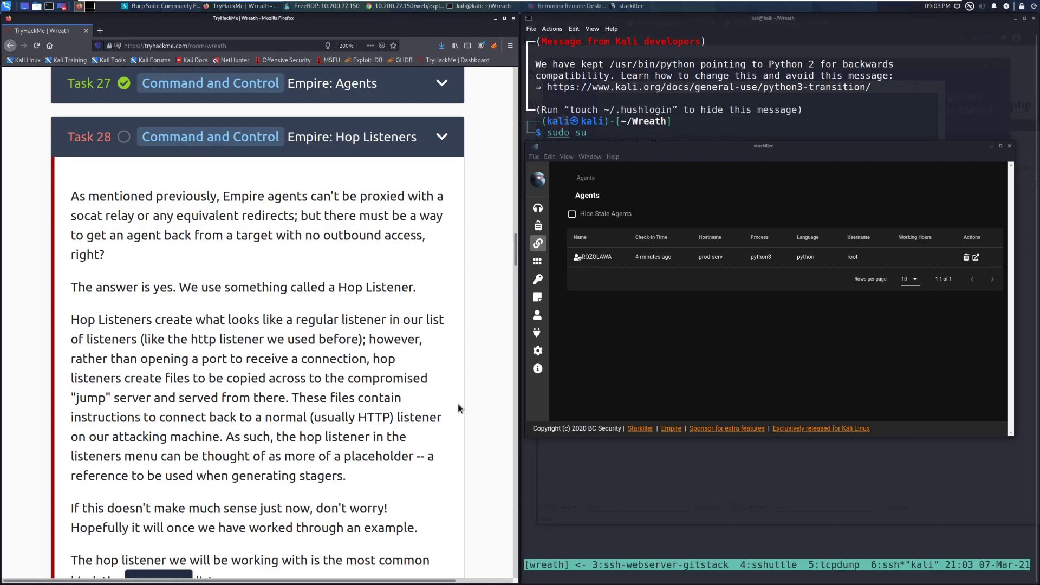
{"action": "mouse_move", "coordinate": [464, 404]}
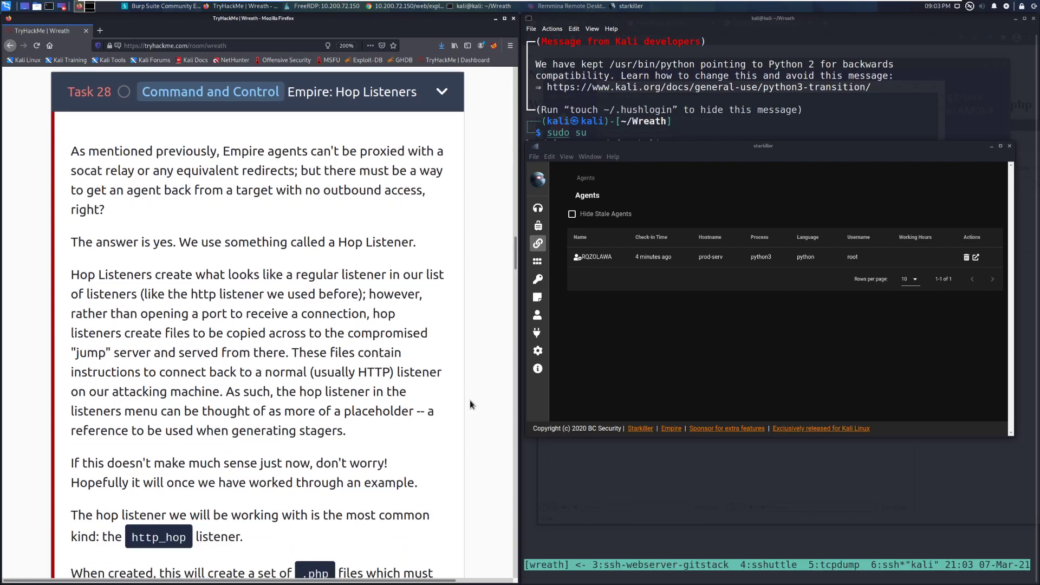
Scroll Task 28 to the Hop Listeners introduction and the http_hop .php files description
{"action": "scroll", "scroll_direction": "down", "scroll_amount": 3}
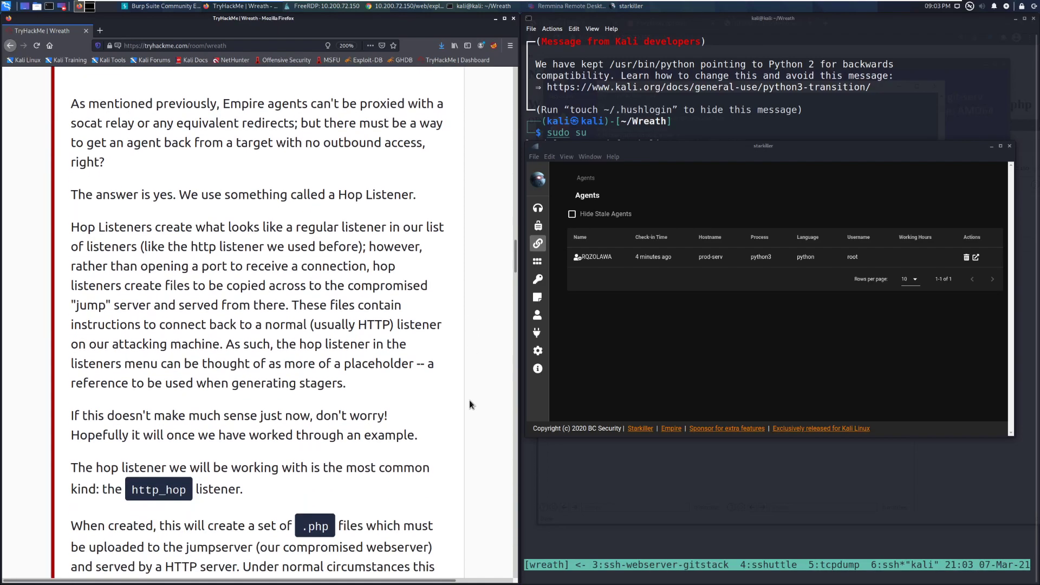
{"action": "scroll", "scroll_direction": "down", "scroll_amount": 3}
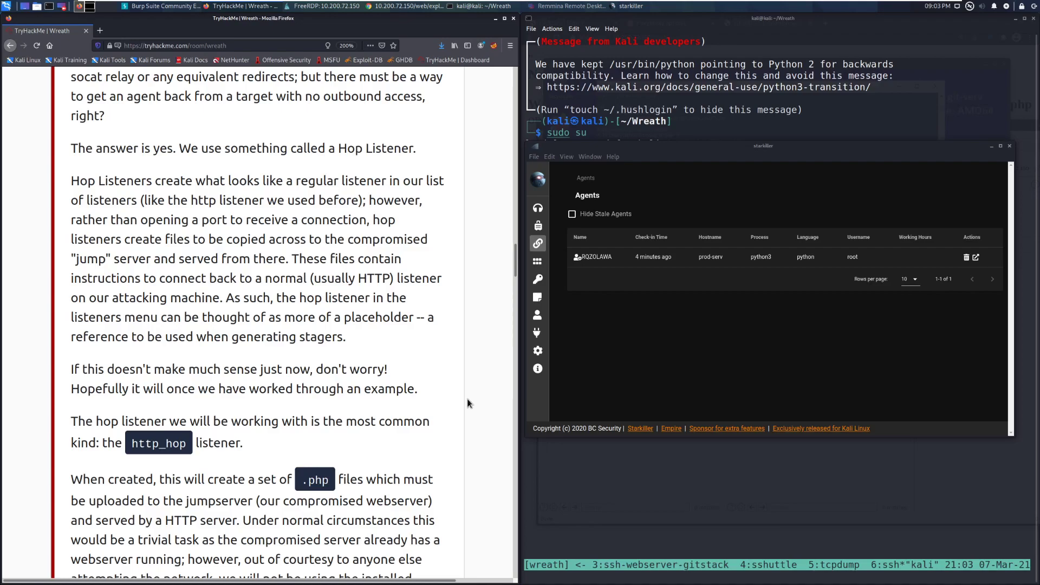
{"action": "mouse_move", "coordinate": [457, 405]}
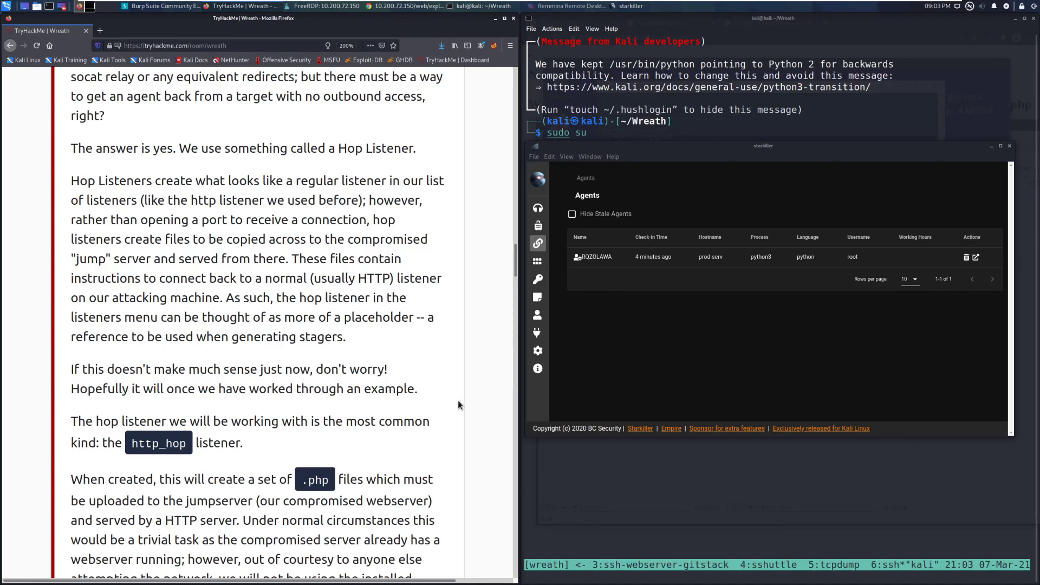
{"action": "mouse_move", "coordinate": [485, 409]}
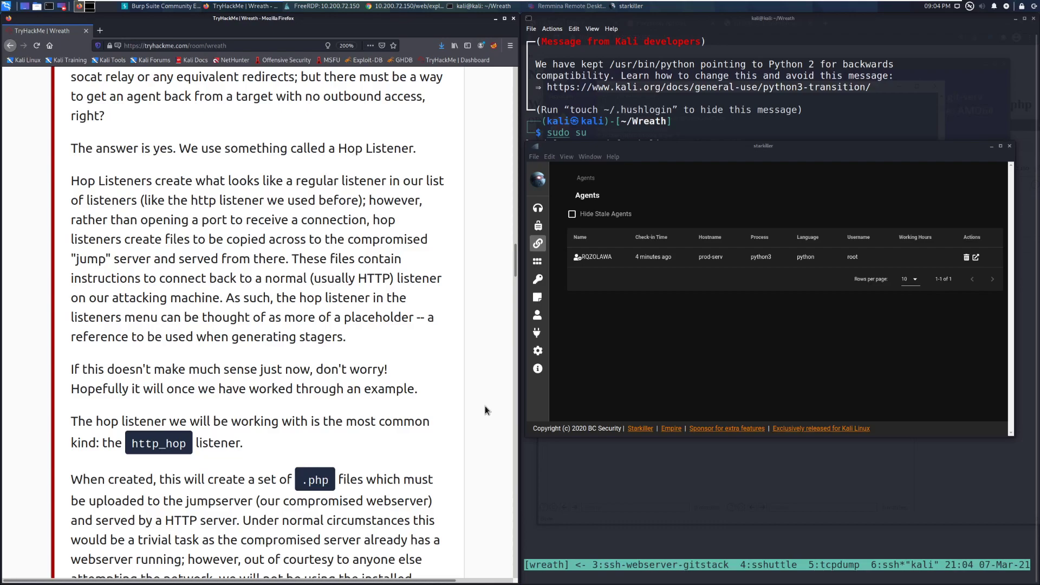
Scroll to the Empire CLI 'uselistener http_hop' and 'info' example with its options table start
{"action": "scroll", "scroll_direction": "down", "scroll_amount": 3}
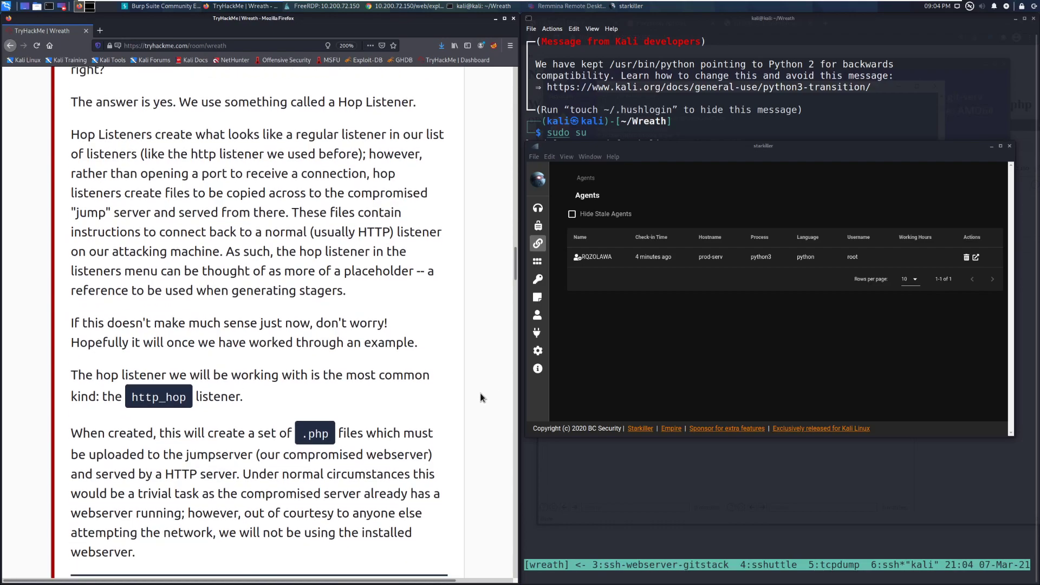
{"action": "scroll", "scroll_direction": "down", "scroll_amount": 3}
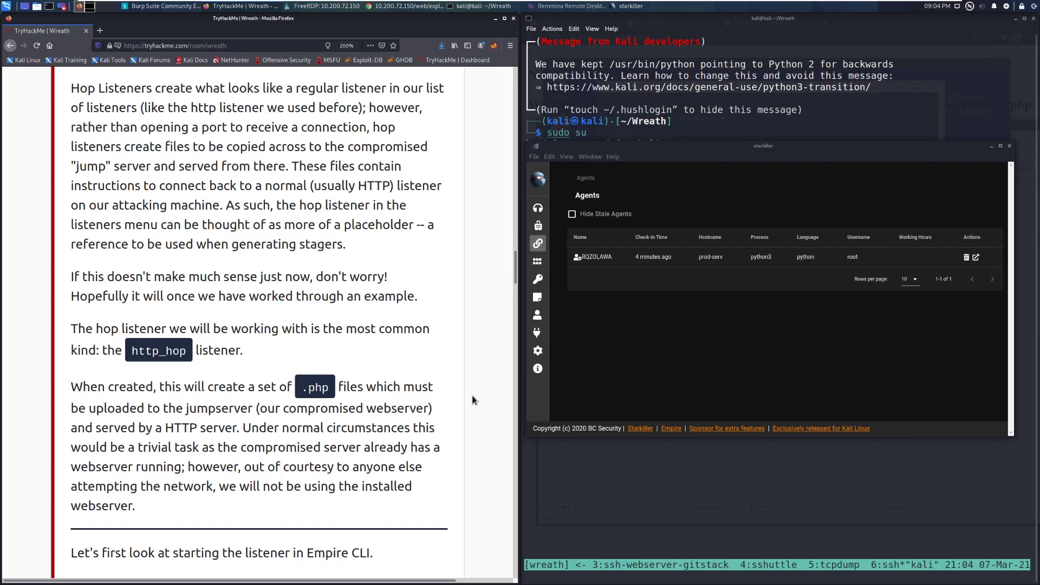
{"action": "scroll", "scroll_direction": "down", "scroll_amount": 3}
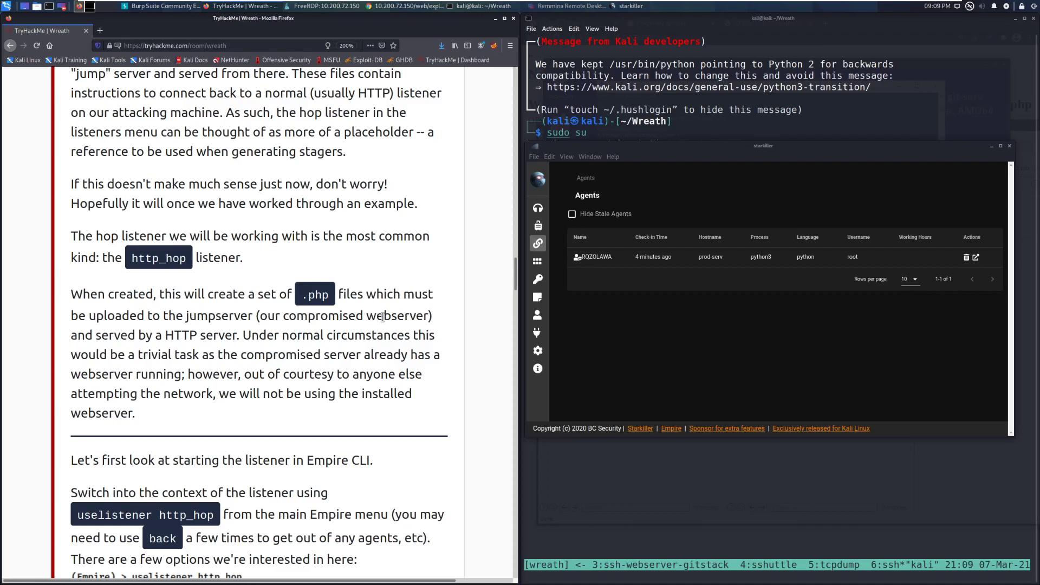
{"action": "mouse_move", "coordinate": [362, 280]}
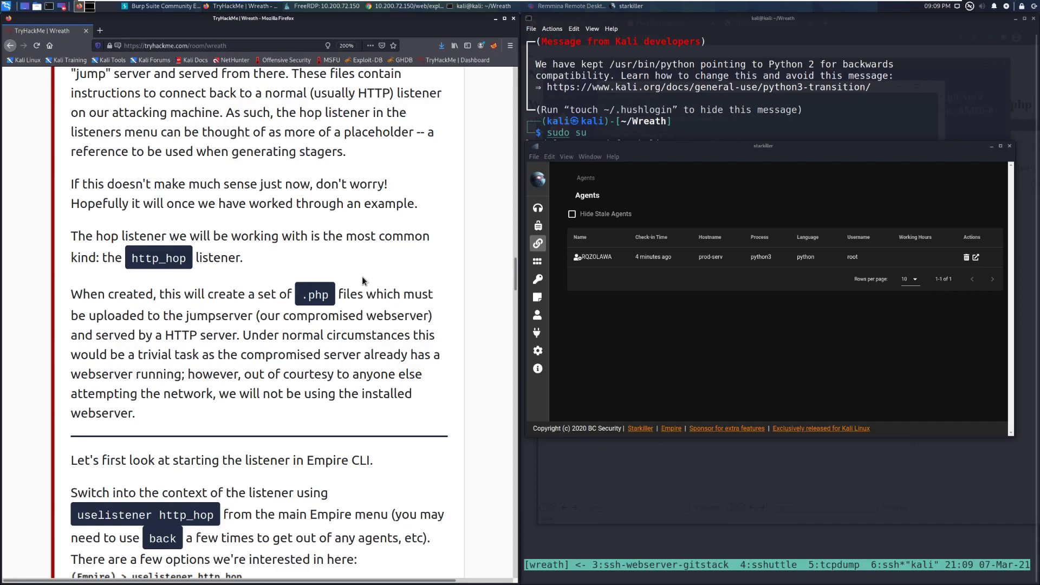
{"action": "mouse_move", "coordinate": [364, 282]}
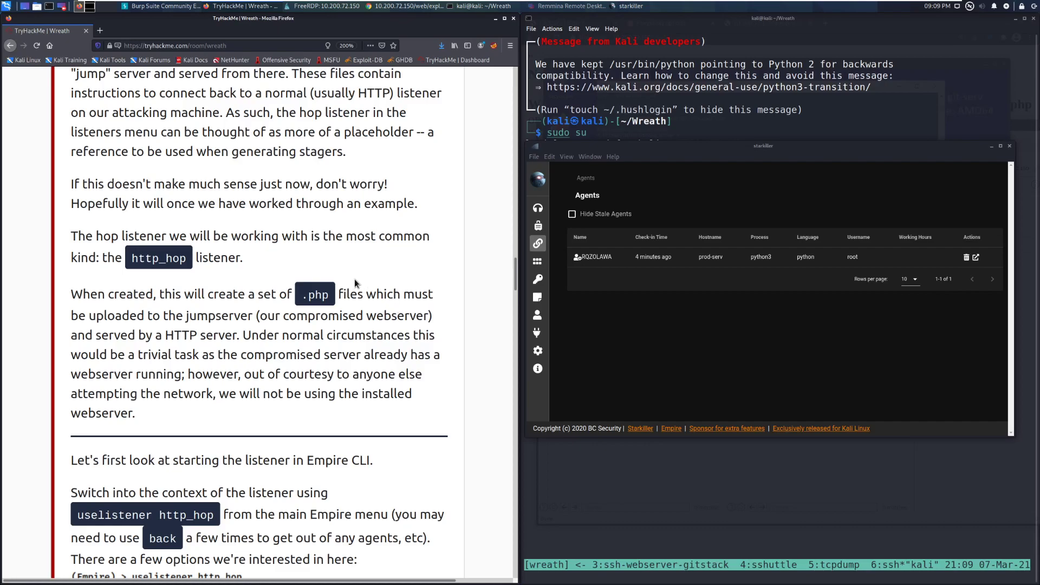
{"action": "scroll", "scroll_direction": "down", "scroll_amount": 3}
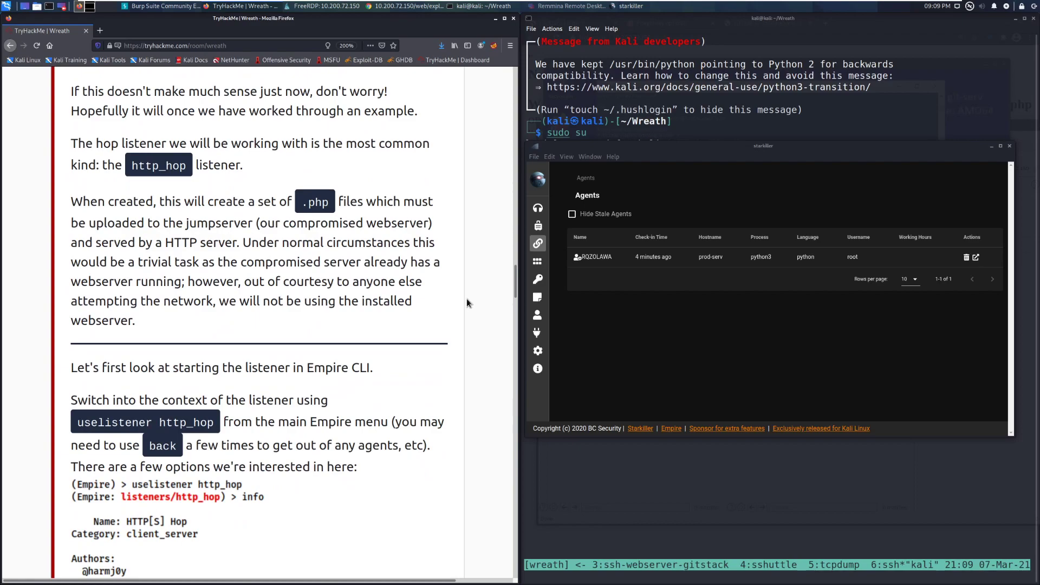
{"action": "mouse_move", "coordinate": [491, 306]}
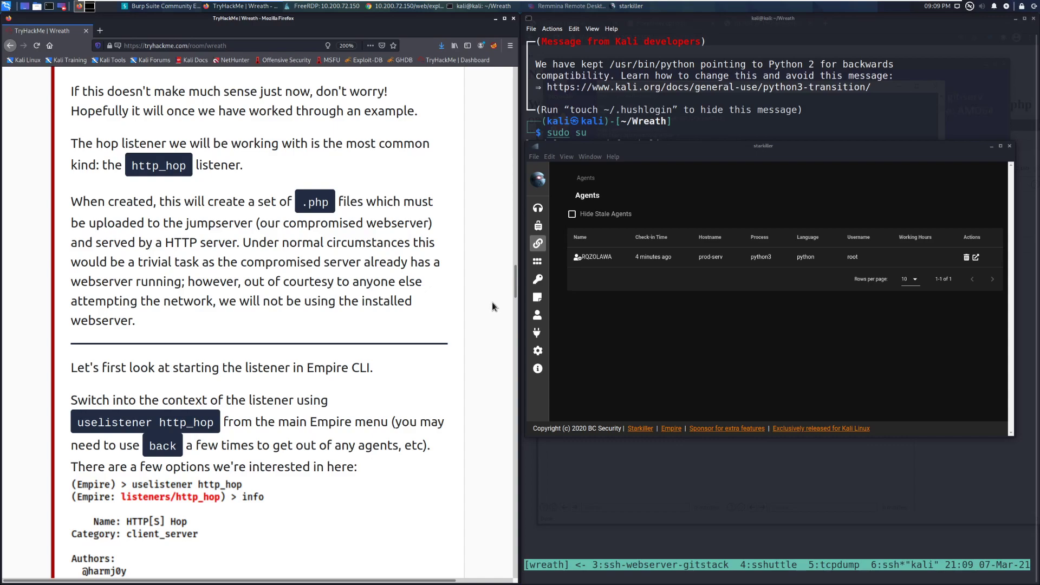
{"action": "scroll", "scroll_direction": "down", "scroll_amount": 3}
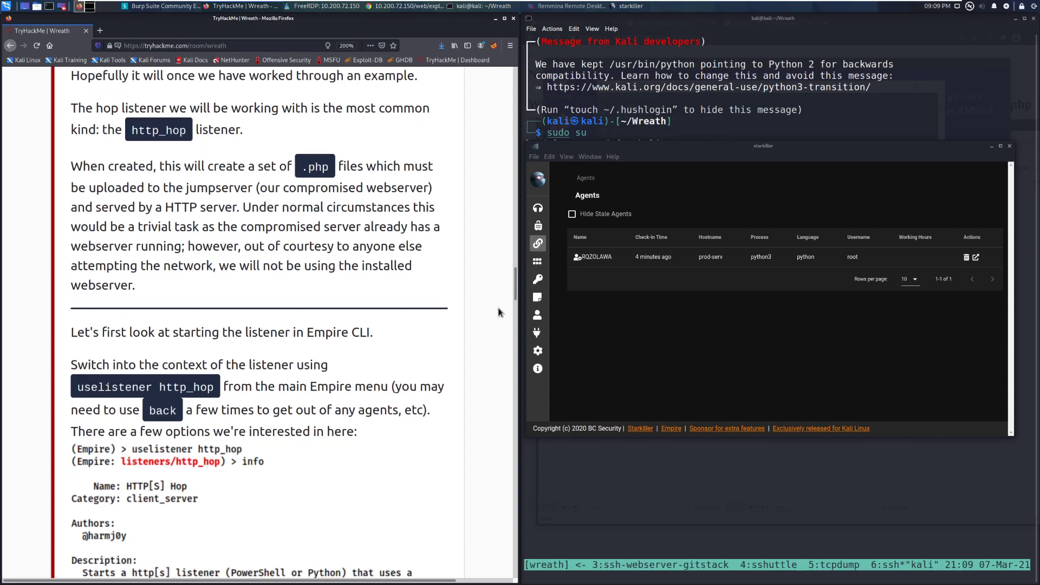
{"action": "scroll", "scroll_direction": "down", "scroll_amount": 3}
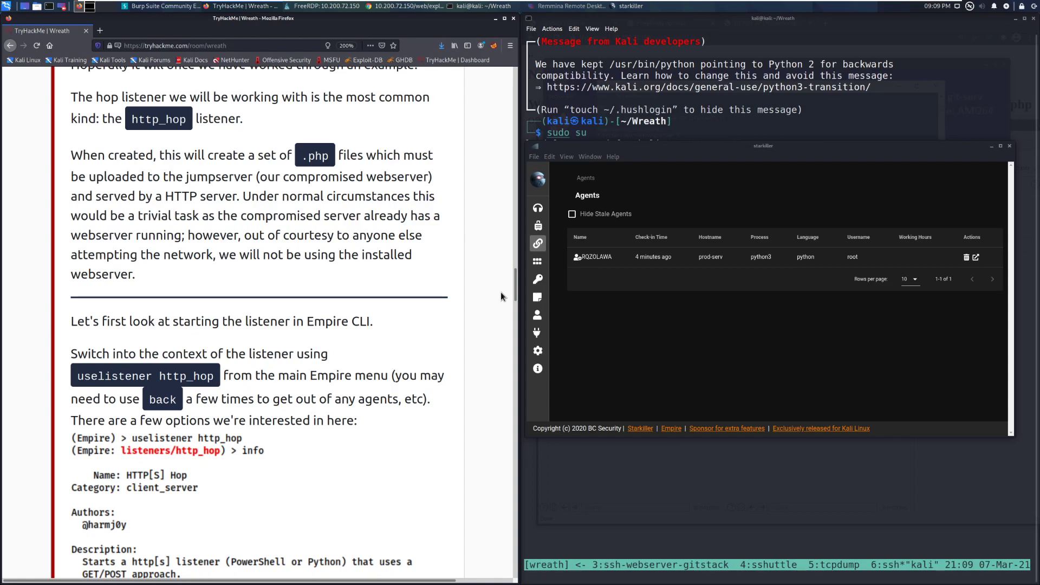
{"action": "scroll", "scroll_direction": "down", "scroll_amount": 3}
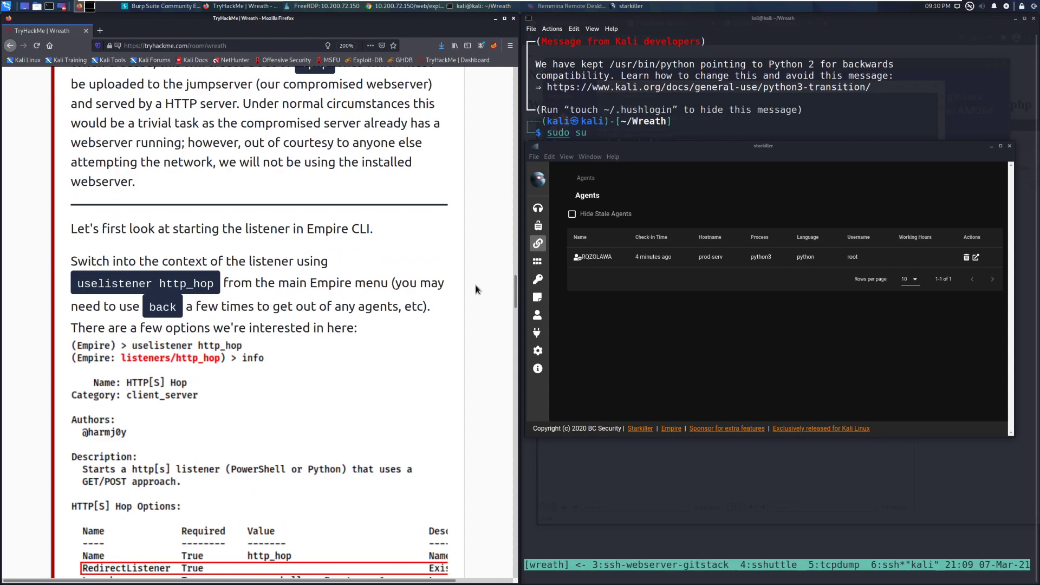
{"action": "mouse_move", "coordinate": [471, 286]}
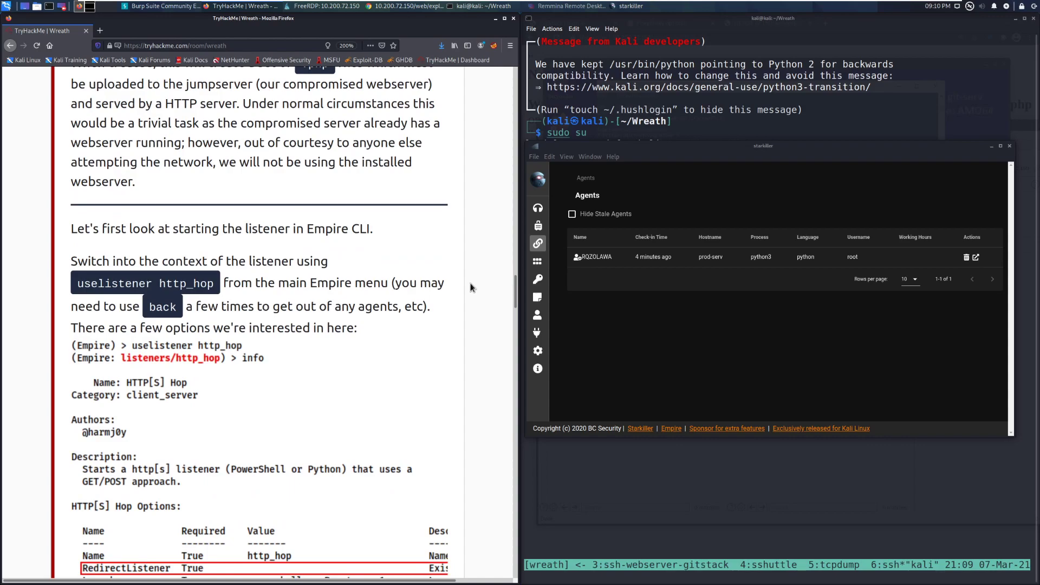
Scroll to the full HTTP[S] Hop Options table and the 'Specifically we need' RedirectListener note
{"action": "scroll", "scroll_direction": "down", "scroll_amount": 3}
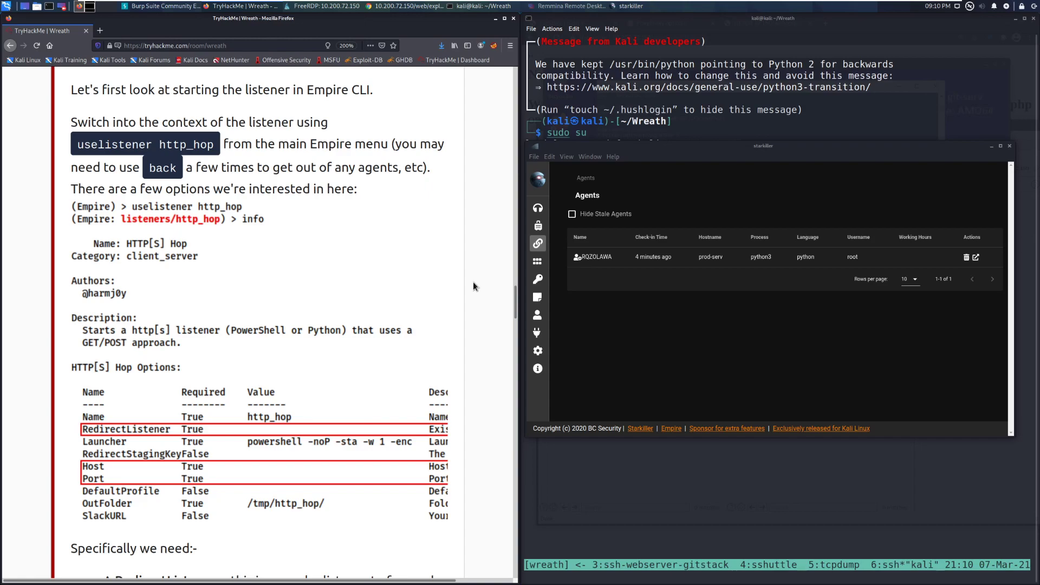
{"action": "mouse_move", "coordinate": [471, 284]}
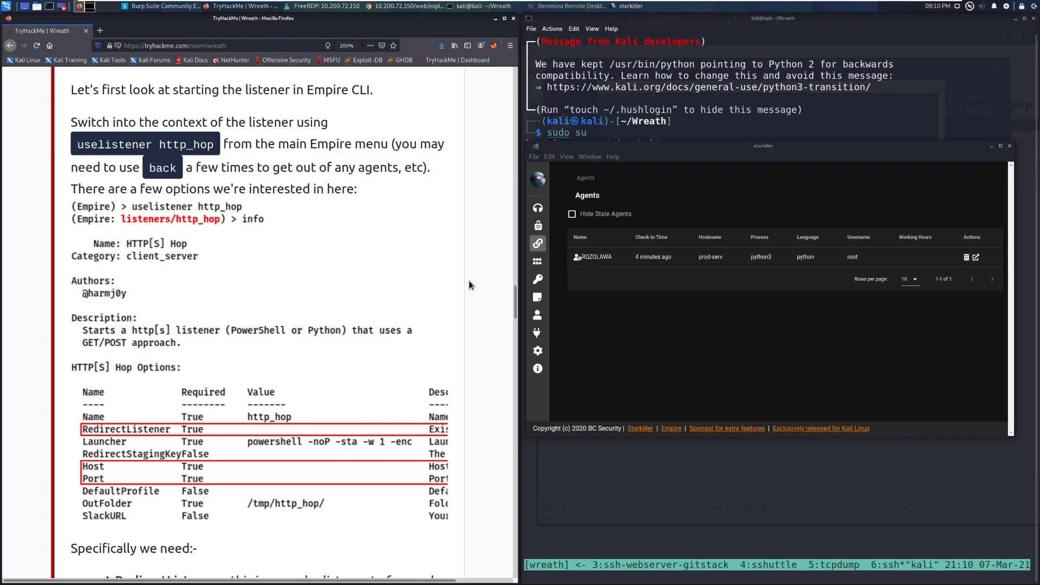
{"action": "scroll", "scroll_direction": "down", "scroll_amount": 3}
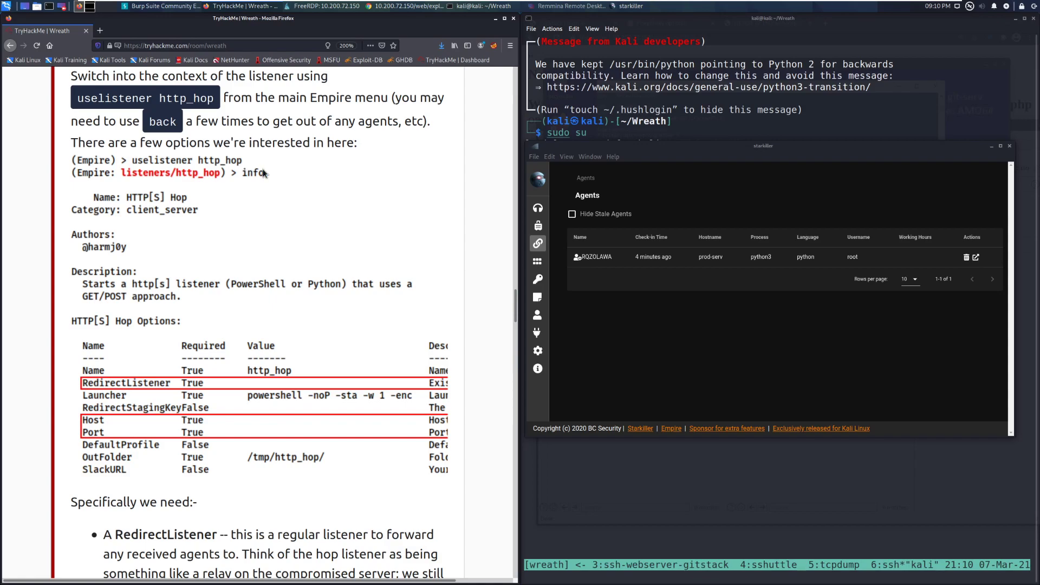
{"action": "scroll", "scroll_direction": "down", "scroll_amount": 3}
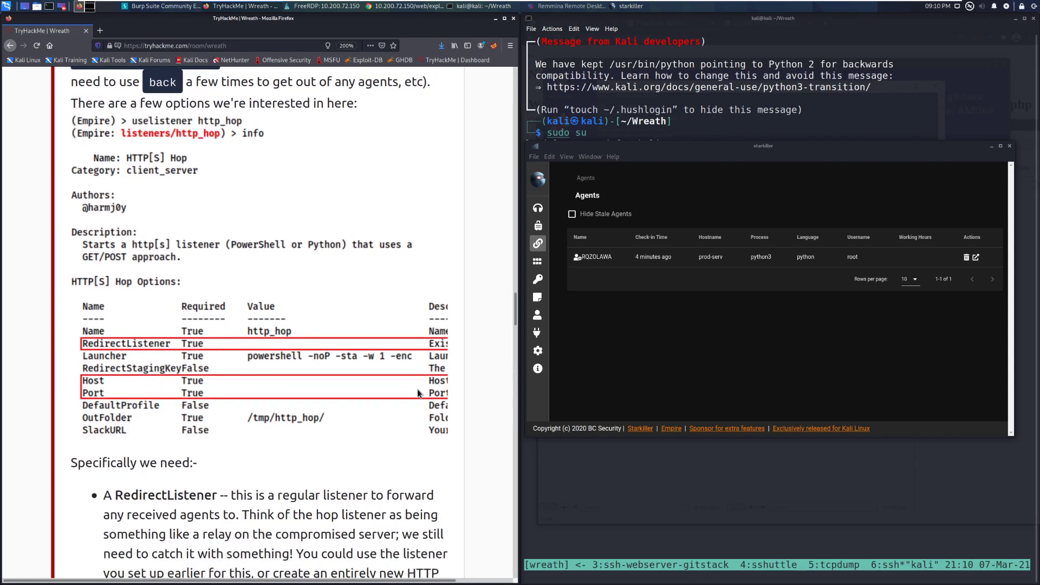
{"action": "scroll", "scroll_direction": "down", "scroll_amount": 3}
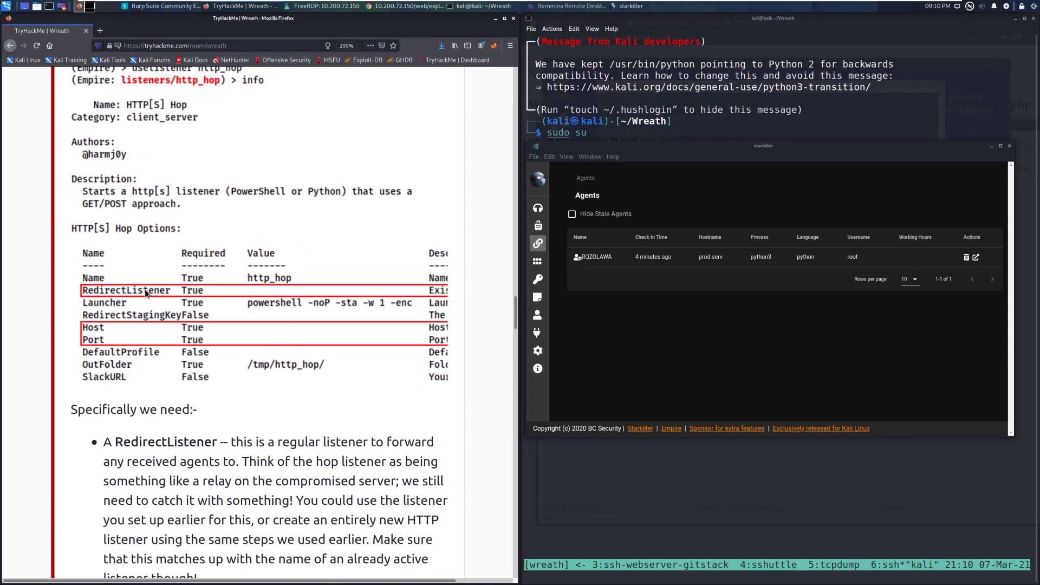
{"action": "mouse_move", "coordinate": [376, 296]}
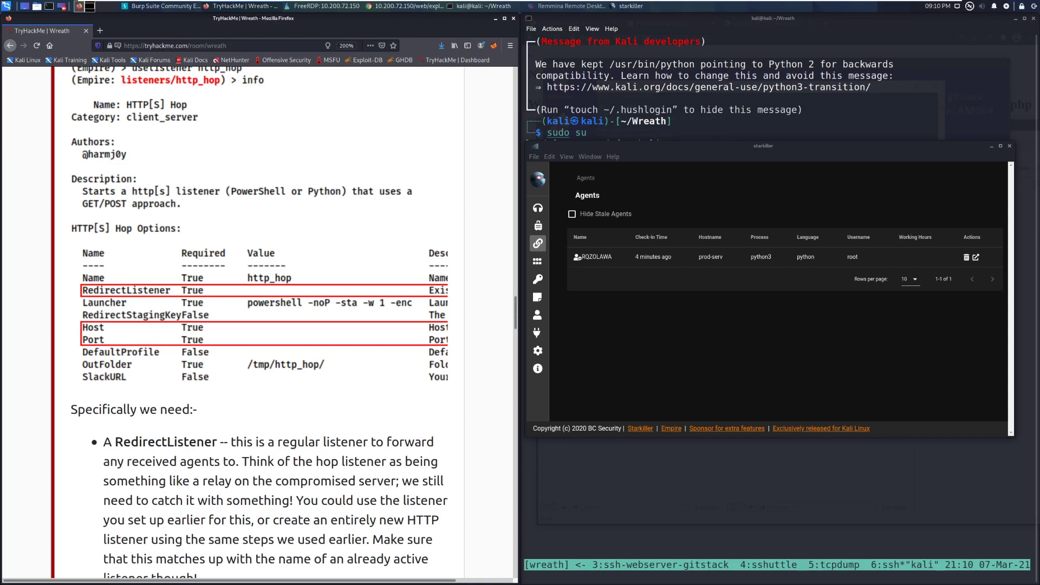
Scroll to the Host and Port bullets and the example 'set' commands block
{"action": "scroll", "scroll_direction": "down", "scroll_amount": 3}
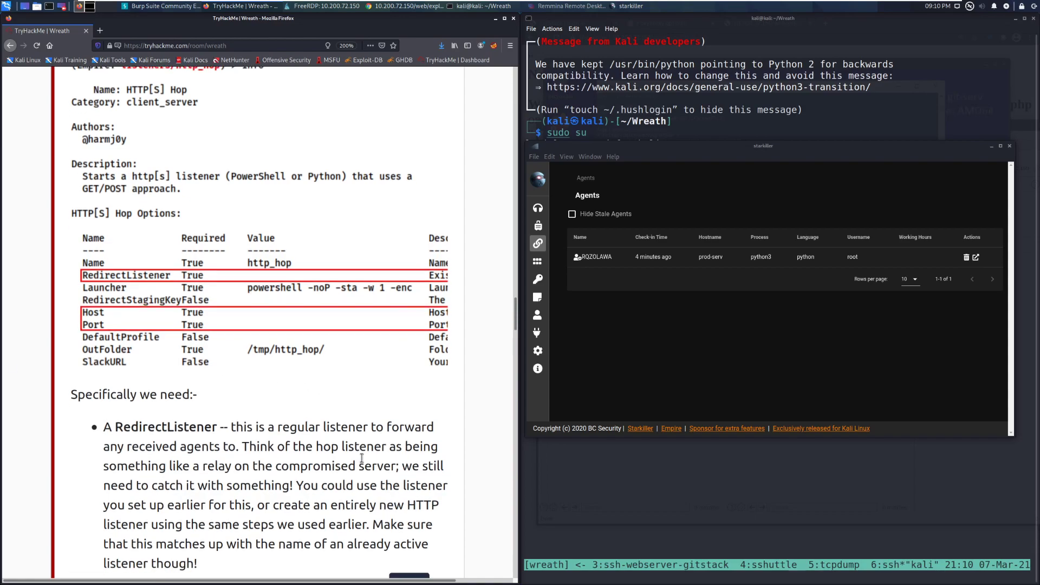
{"action": "scroll", "scroll_direction": "down", "scroll_amount": 3}
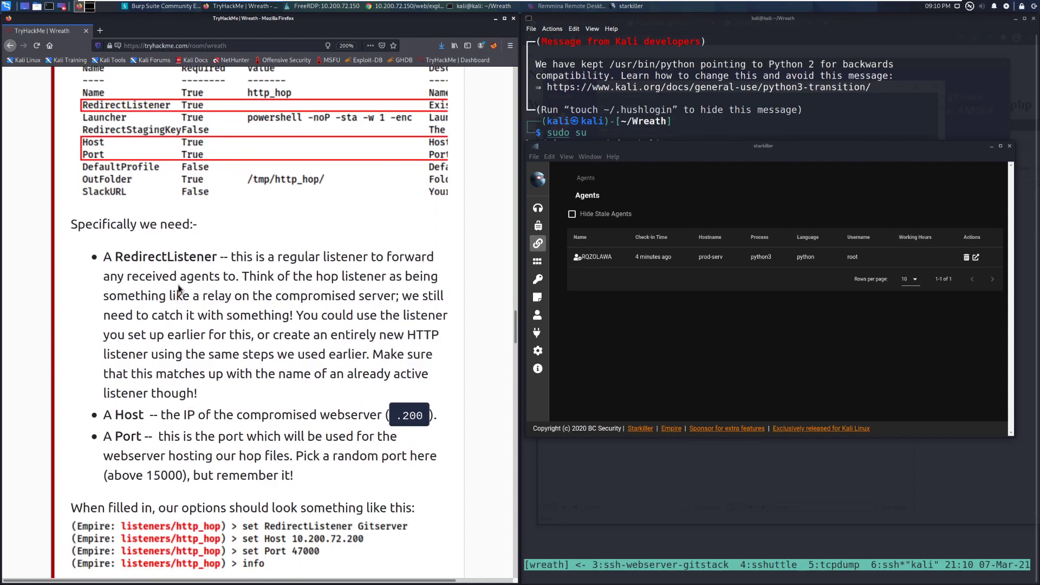
{"action": "mouse_move", "coordinate": [468, 398]}
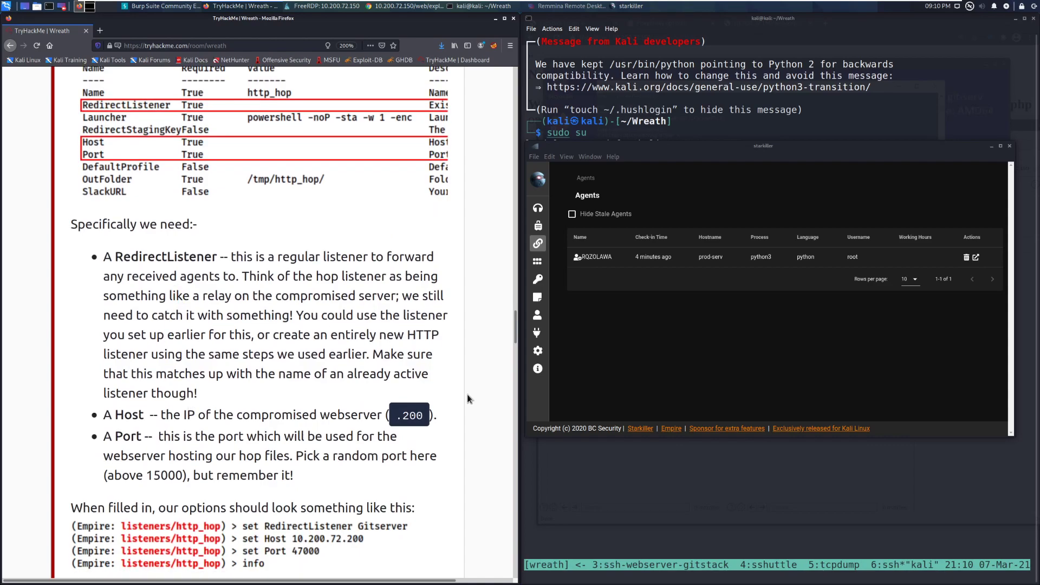
{"action": "mouse_move", "coordinate": [464, 392]}
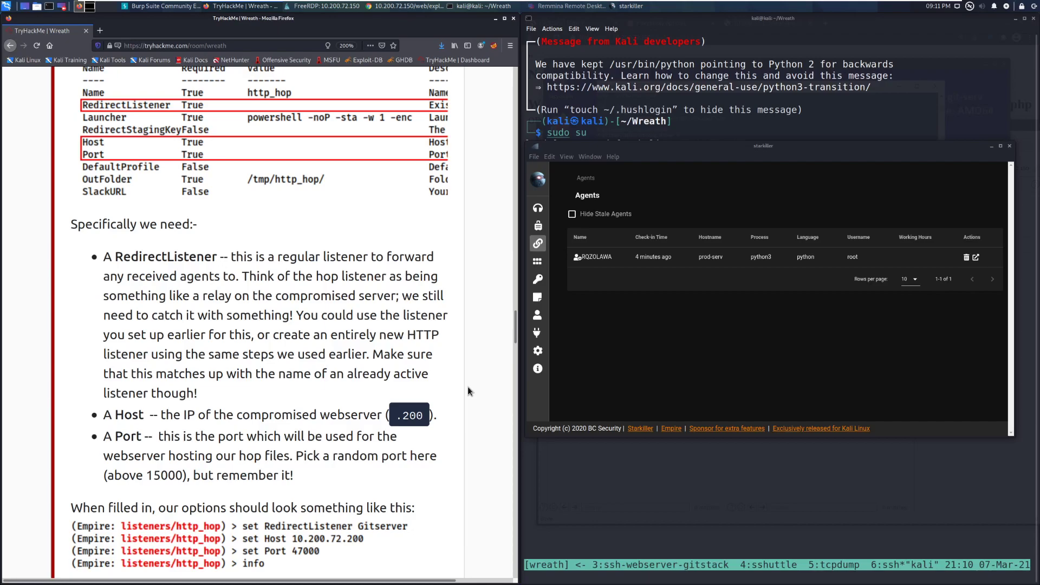
{"action": "mouse_move", "coordinate": [465, 390]}
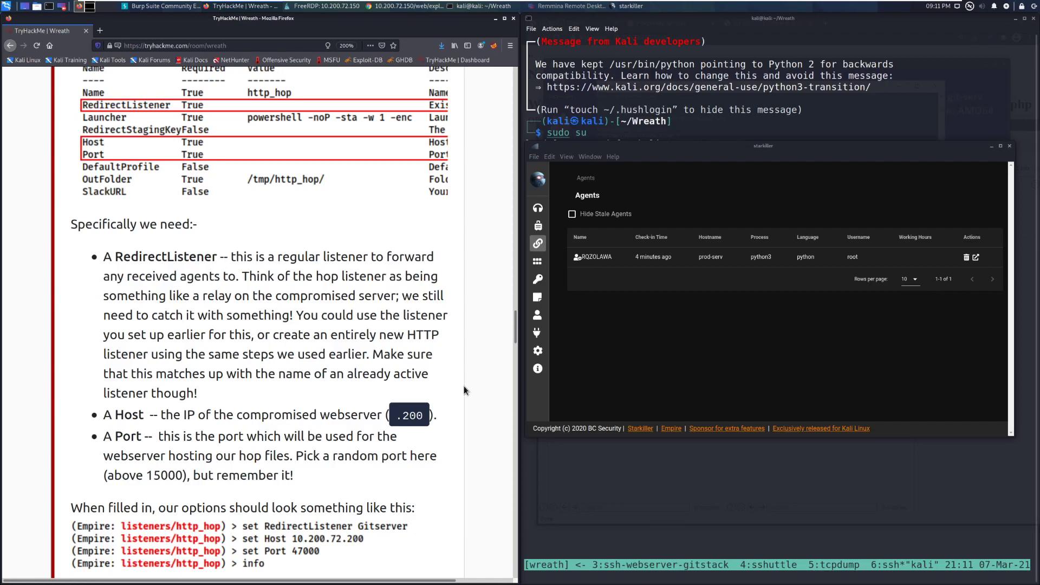
Scroll to the example settings RedirectListener Gitserver, Host 10.200.72.200, Port 47000
{"action": "scroll", "scroll_direction": "down", "scroll_amount": 3}
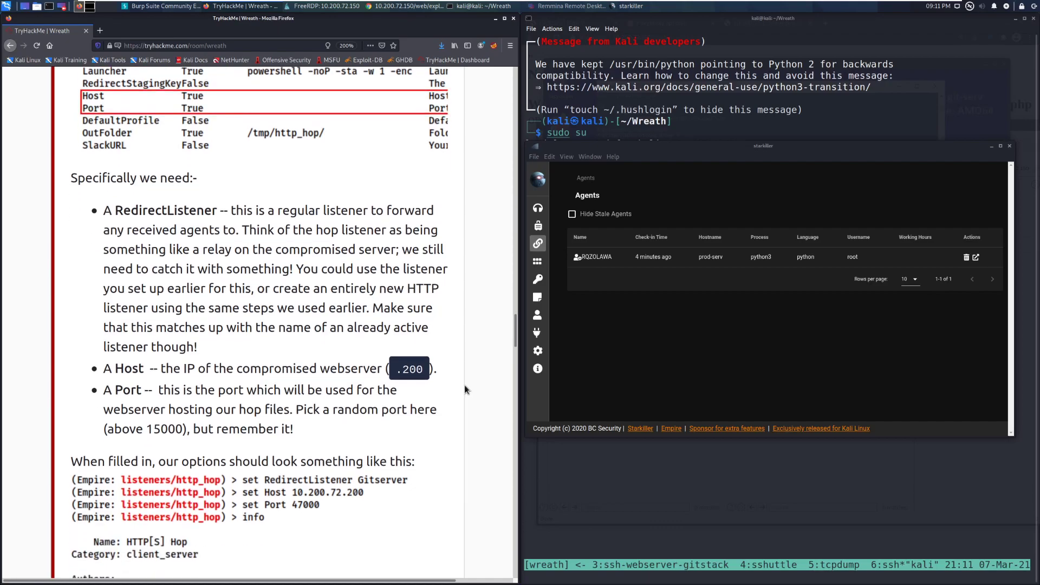
{"action": "scroll", "scroll_direction": "down", "scroll_amount": 3}
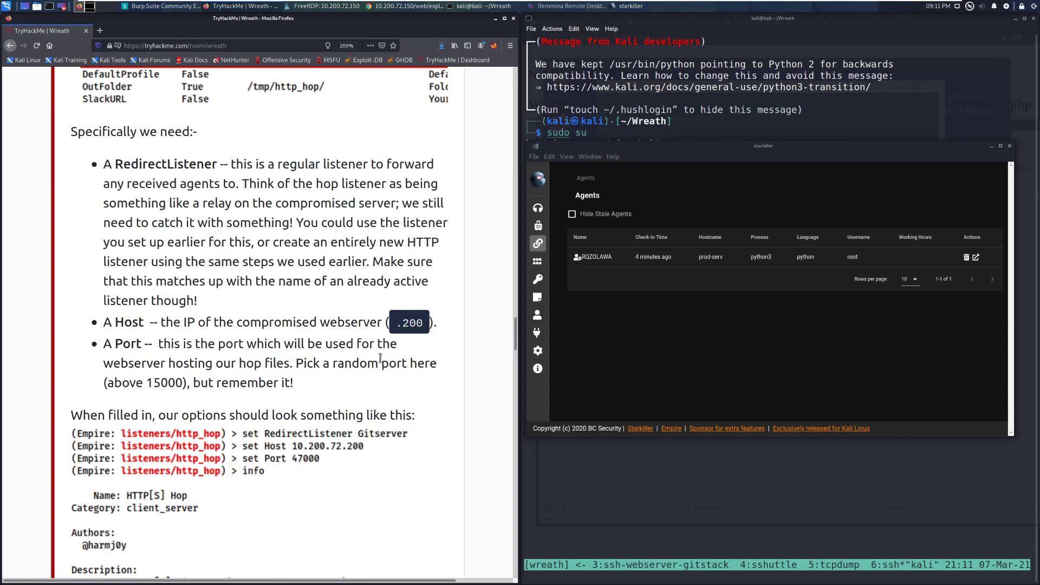
{"action": "mouse_move", "coordinate": [465, 375]}
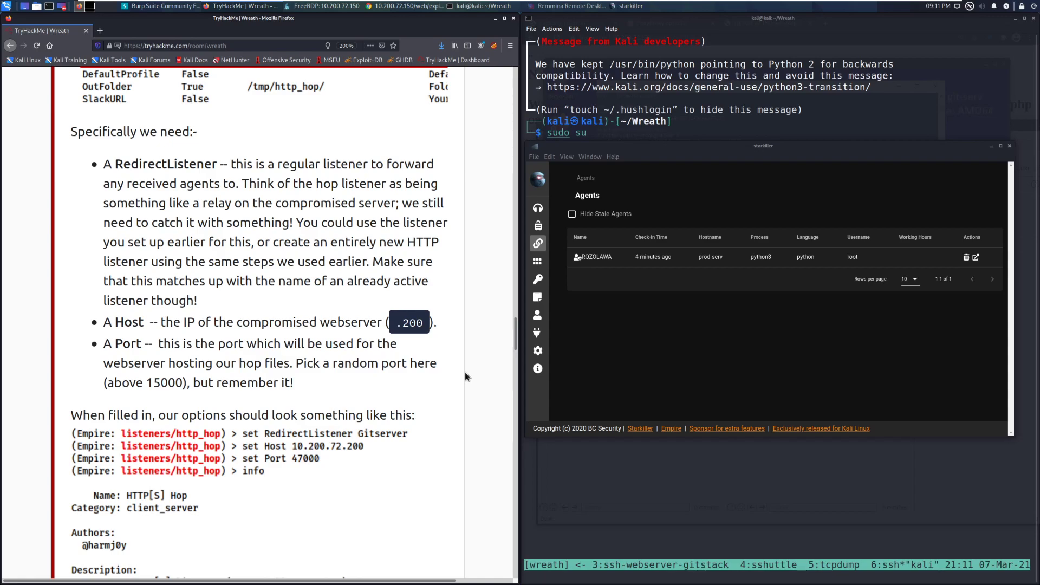
{"action": "scroll", "scroll_direction": "down", "scroll_amount": 3}
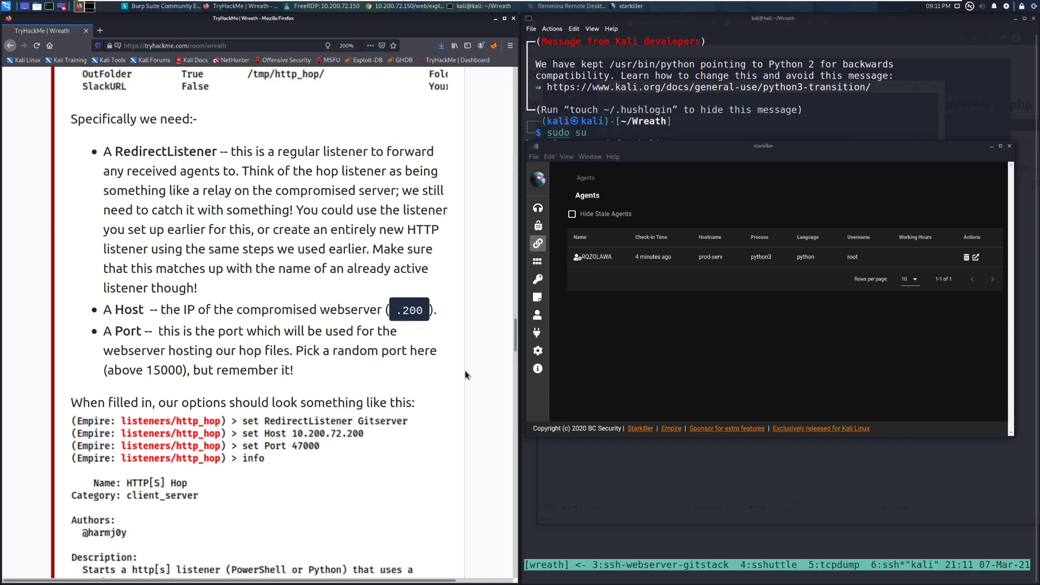
{"action": "scroll", "scroll_direction": "down", "scroll_amount": 3}
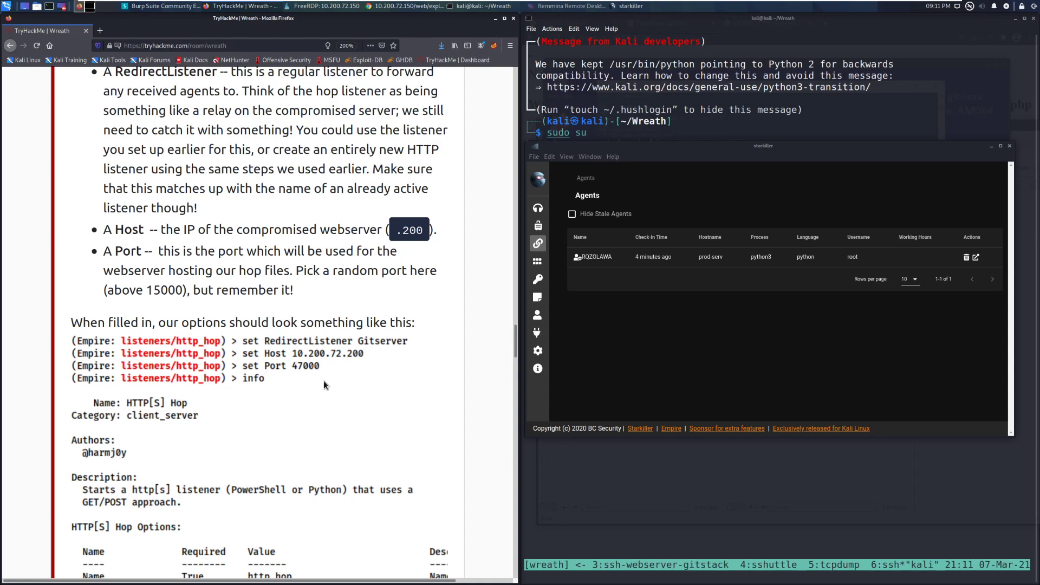
{"action": "mouse_move", "coordinate": [320, 413]}
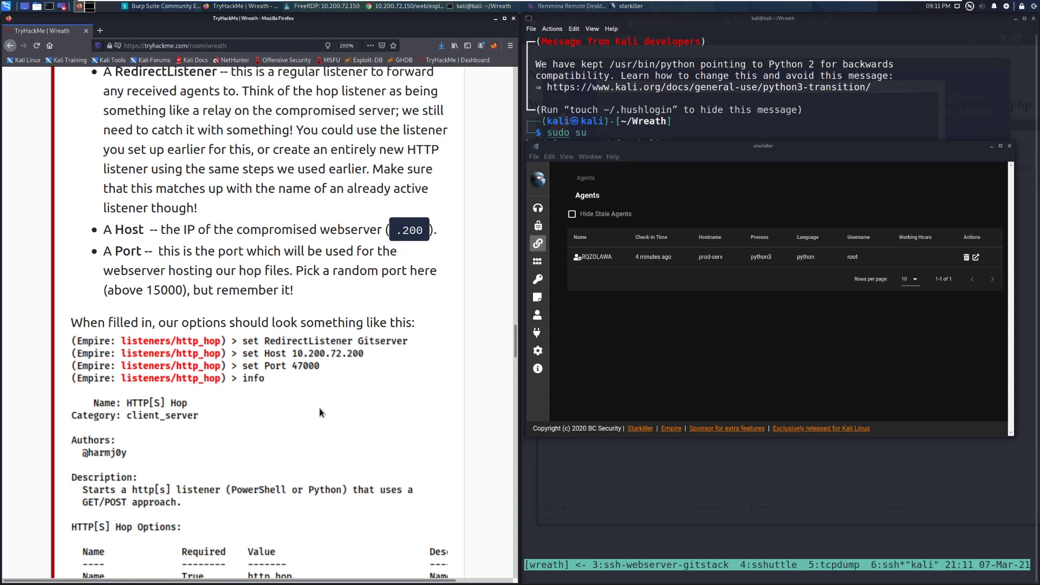
Scroll past the execute output and /tmp/http_hop .php files to the Starkiller setup section
{"action": "scroll", "scroll_direction": "down", "scroll_amount": 3}
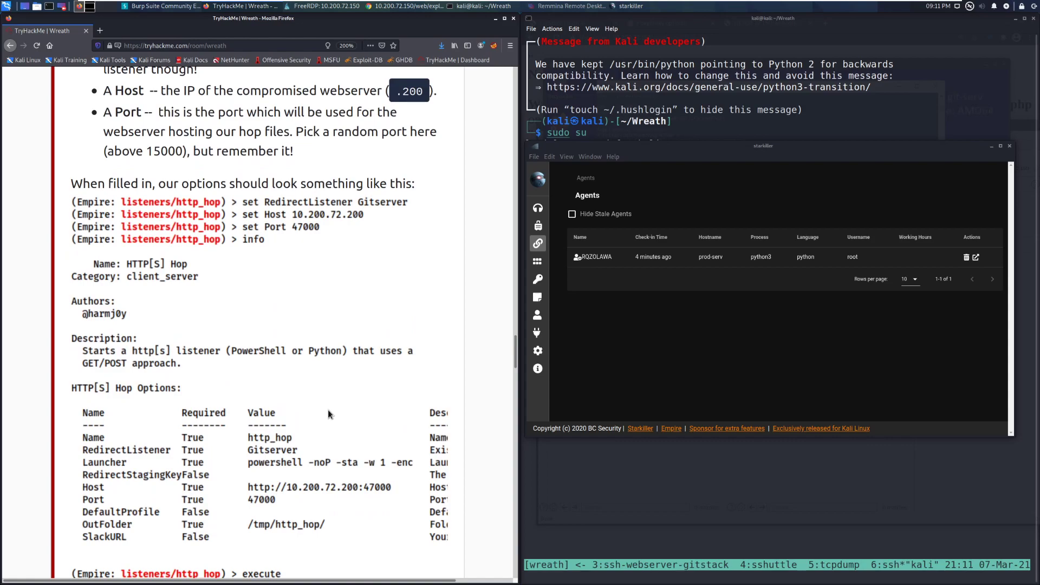
{"action": "mouse_move", "coordinate": [332, 410]}
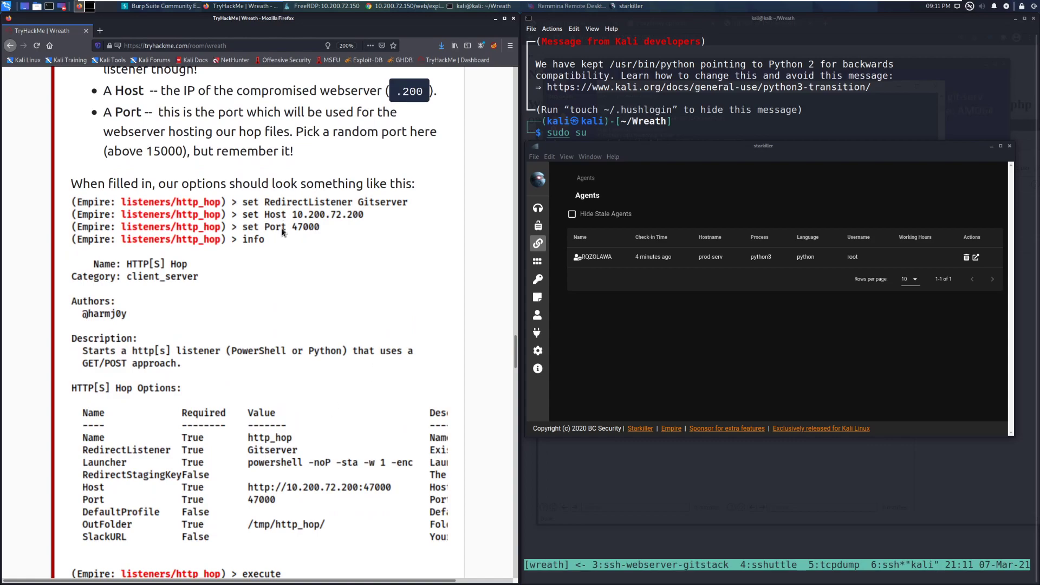
{"action": "scroll", "scroll_direction": "down", "scroll_amount": 3}
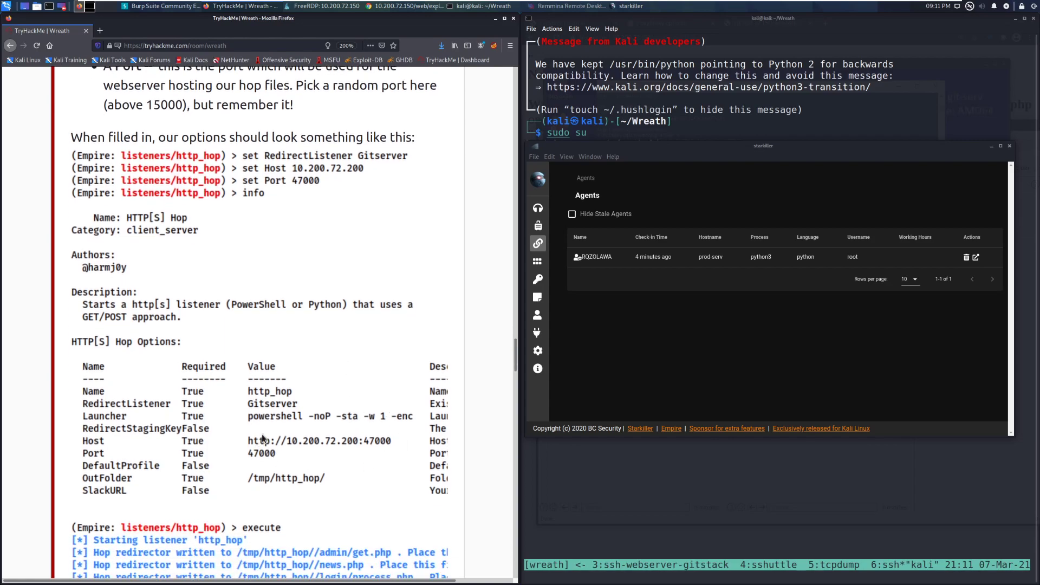
{"action": "mouse_move", "coordinate": [372, 157]}
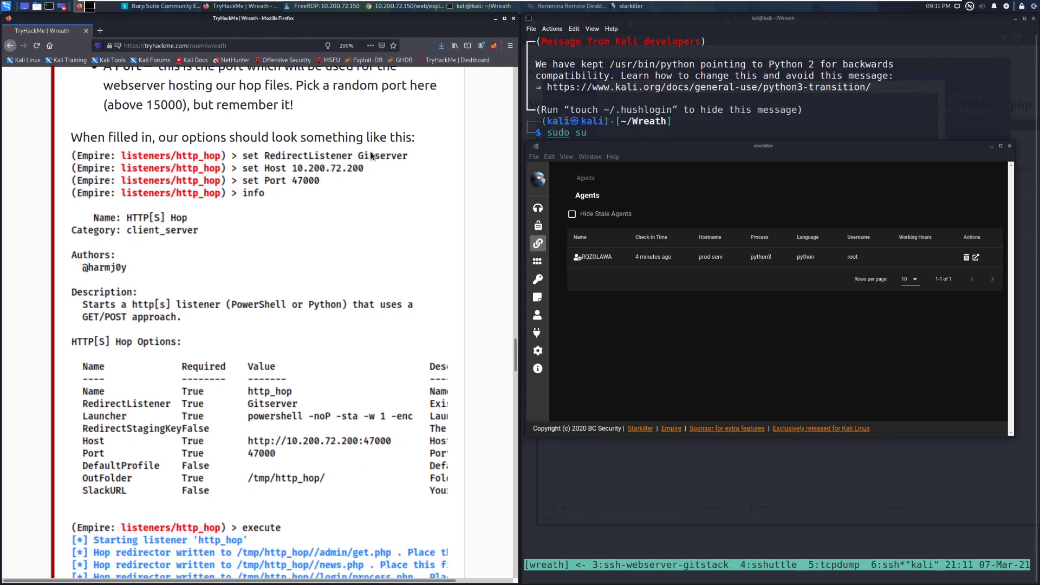
{"action": "mouse_move", "coordinate": [404, 164]}
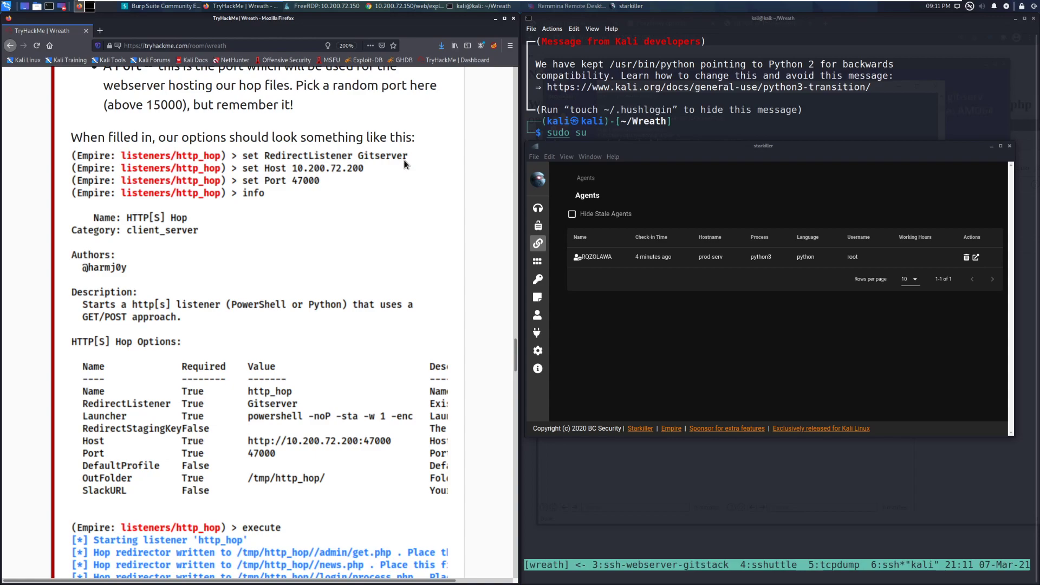
{"action": "mouse_move", "coordinate": [408, 166]}
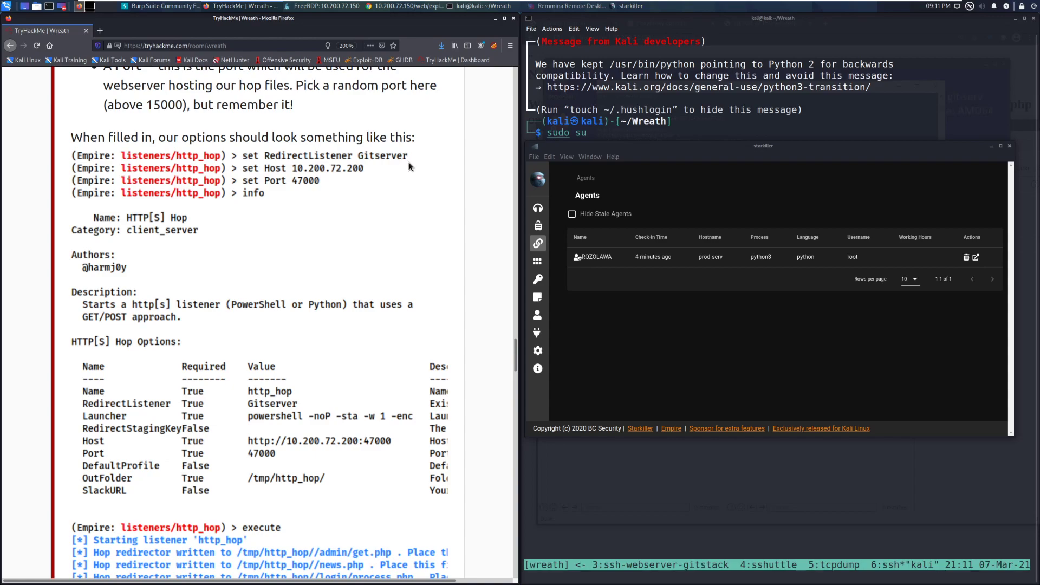
{"action": "mouse_move", "coordinate": [408, 167]}
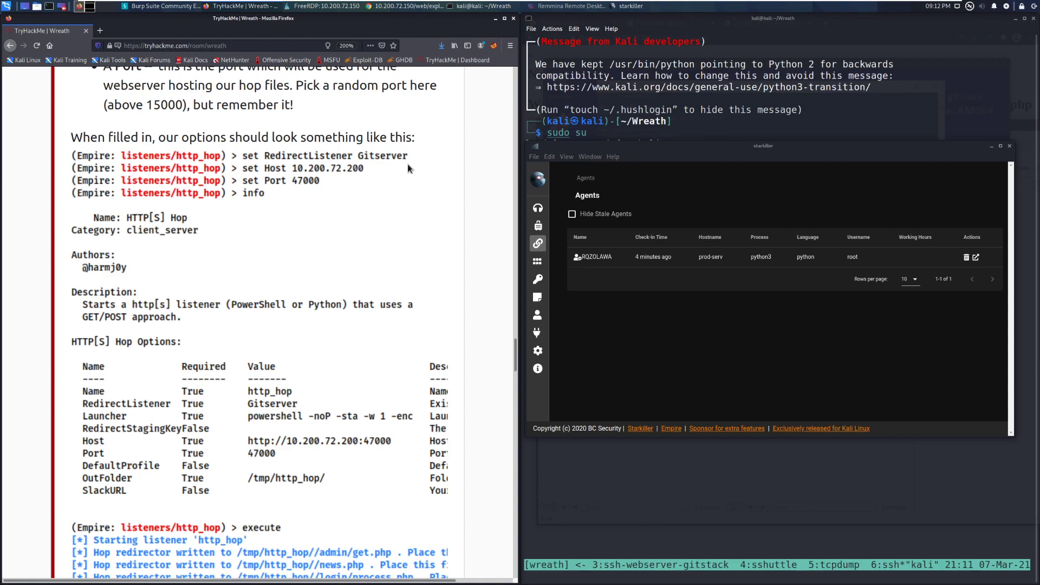
{"action": "mouse_move", "coordinate": [338, 174]}
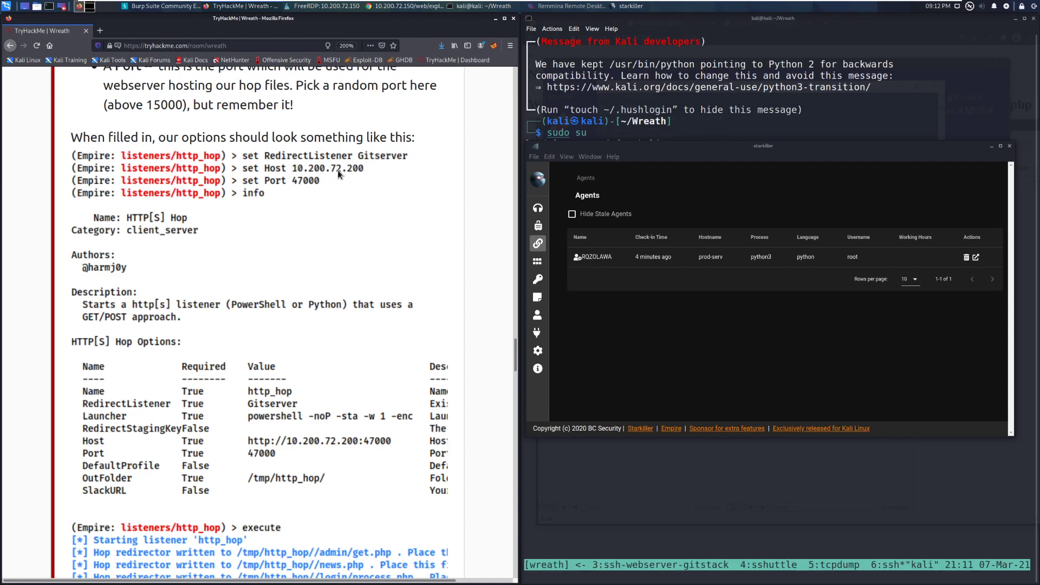
{"action": "mouse_move", "coordinate": [324, 186]}
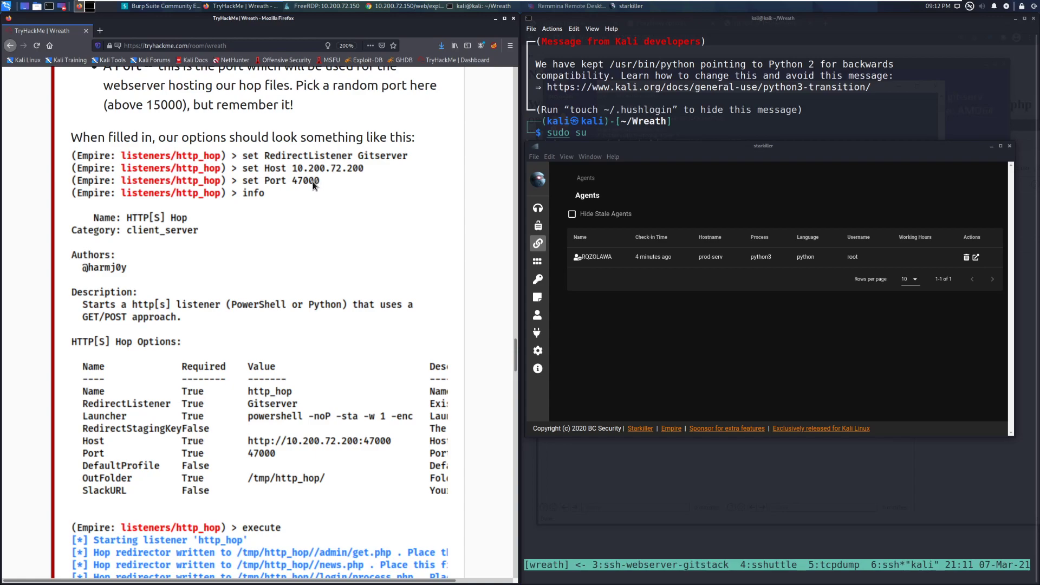
{"action": "mouse_move", "coordinate": [291, 184]}
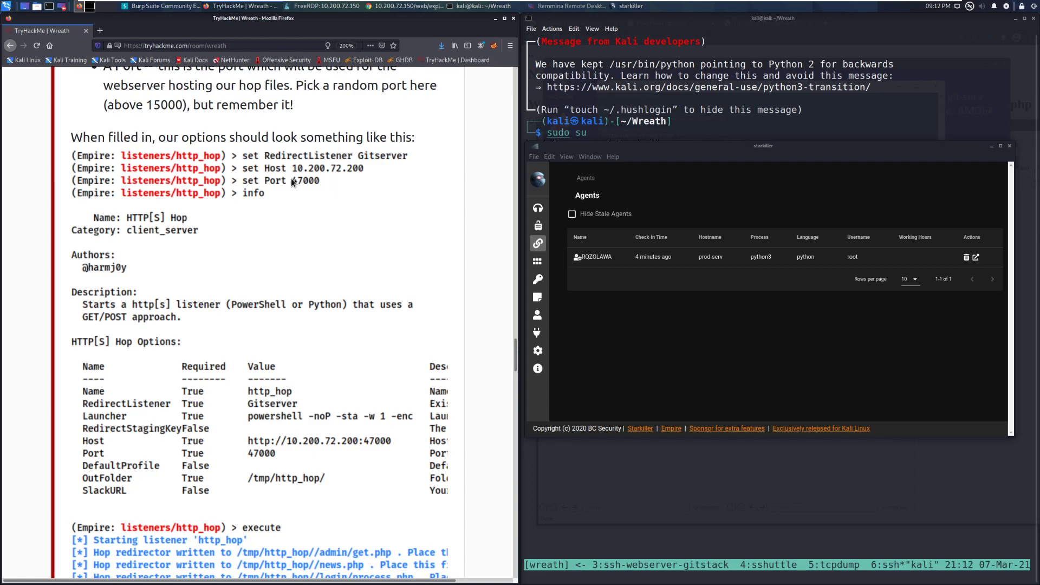
{"action": "scroll", "scroll_direction": "down", "scroll_amount": 3}
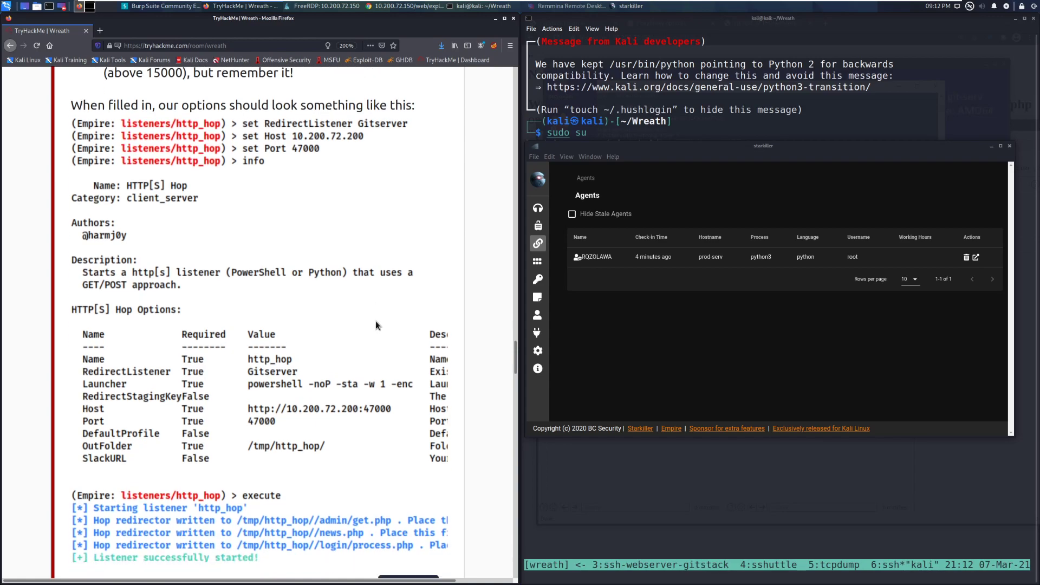
{"action": "scroll", "scroll_direction": "down", "scroll_amount": 3}
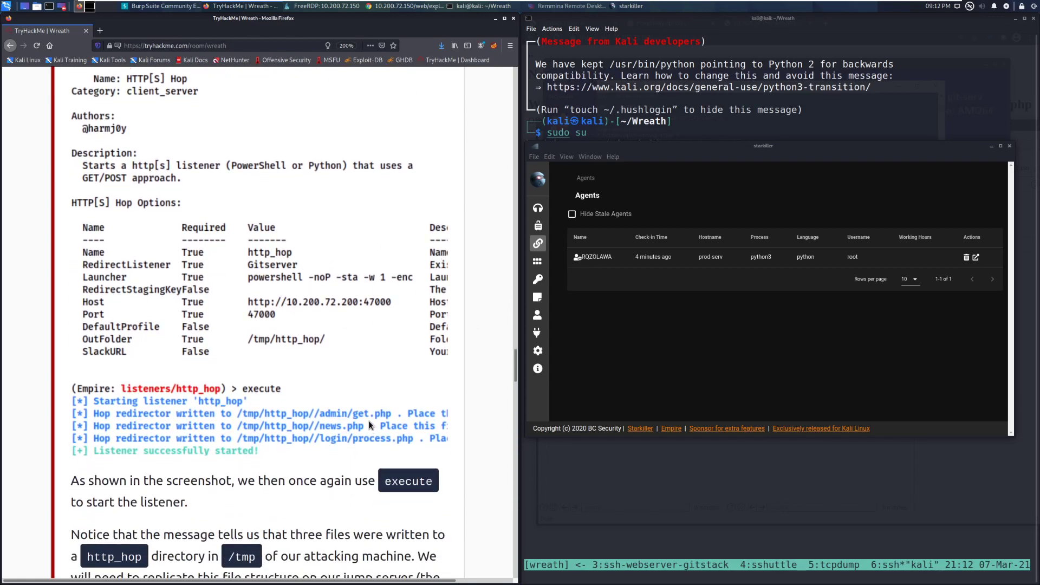
{"action": "scroll", "scroll_direction": "down", "scroll_amount": 3}
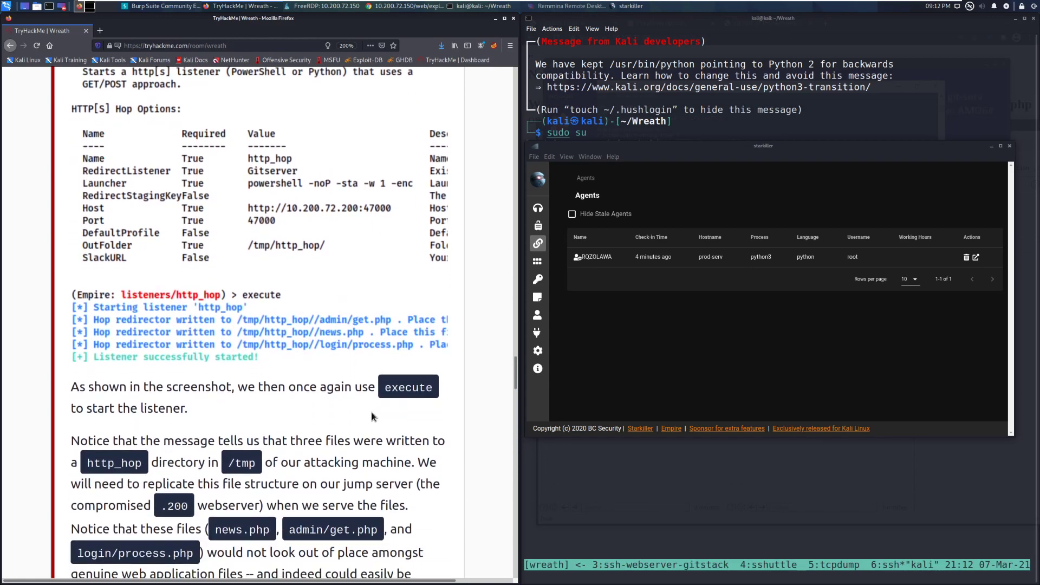
{"action": "scroll", "scroll_direction": "down", "scroll_amount": 3}
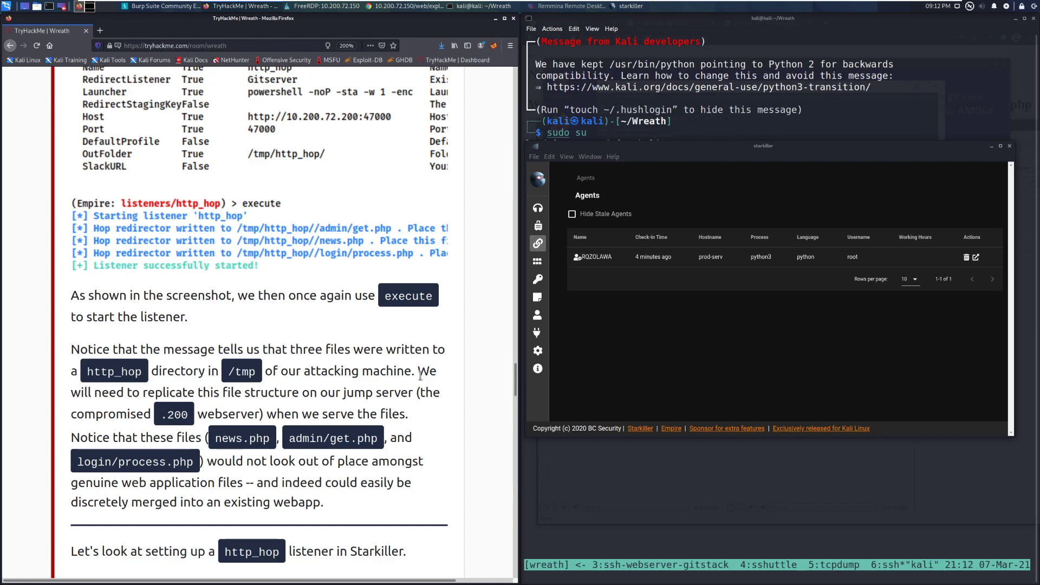
{"action": "mouse_move", "coordinate": [437, 387]}
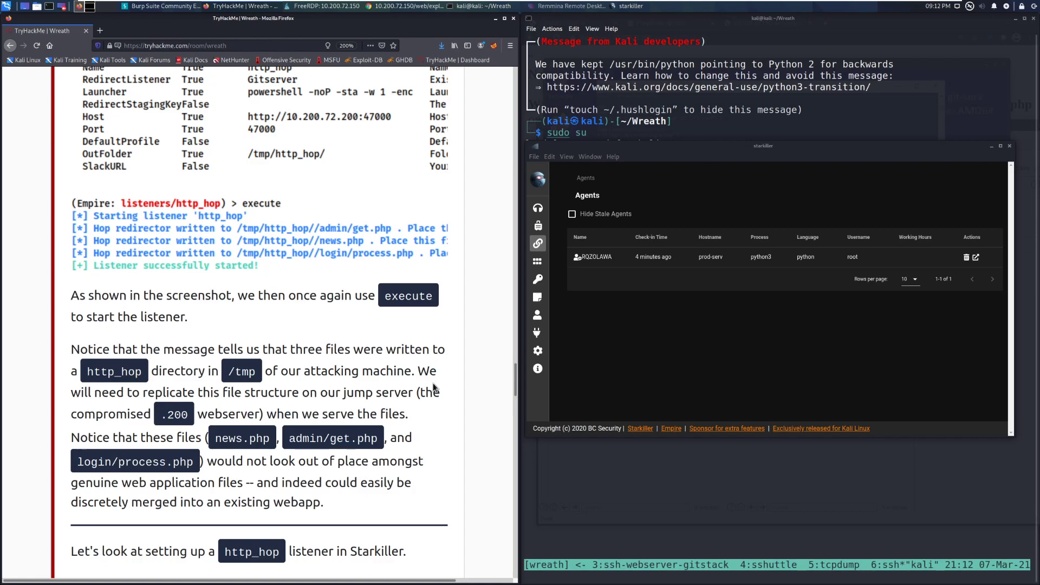
{"action": "mouse_move", "coordinate": [457, 408]}
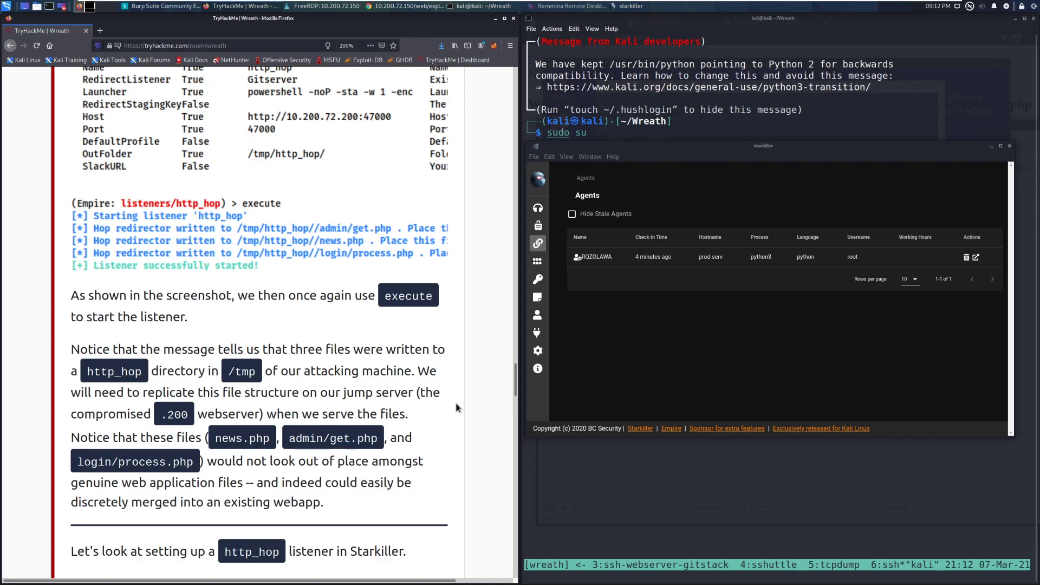
{"action": "mouse_move", "coordinate": [457, 410]}
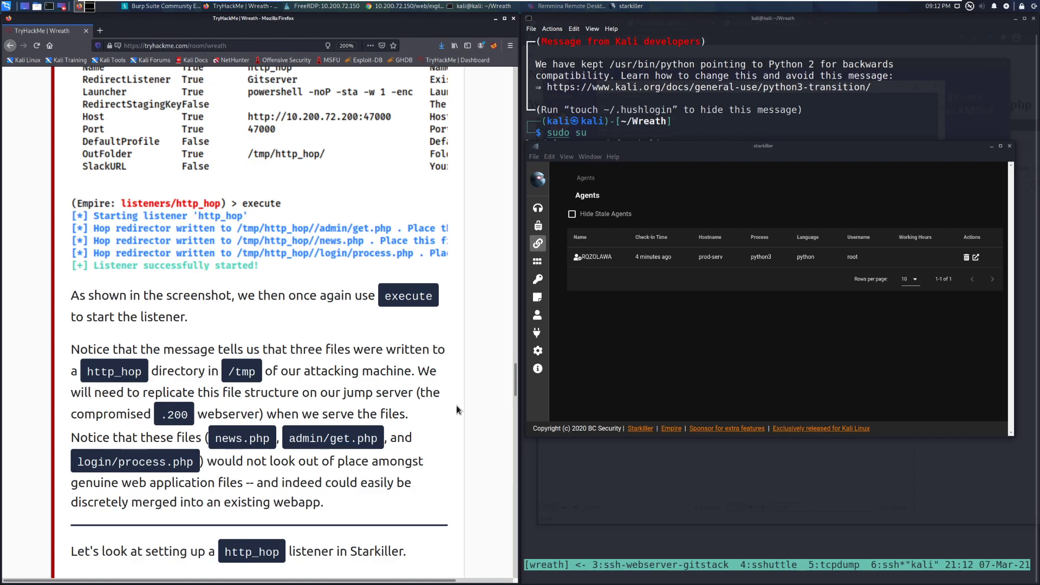
{"action": "mouse_move", "coordinate": [454, 408]}
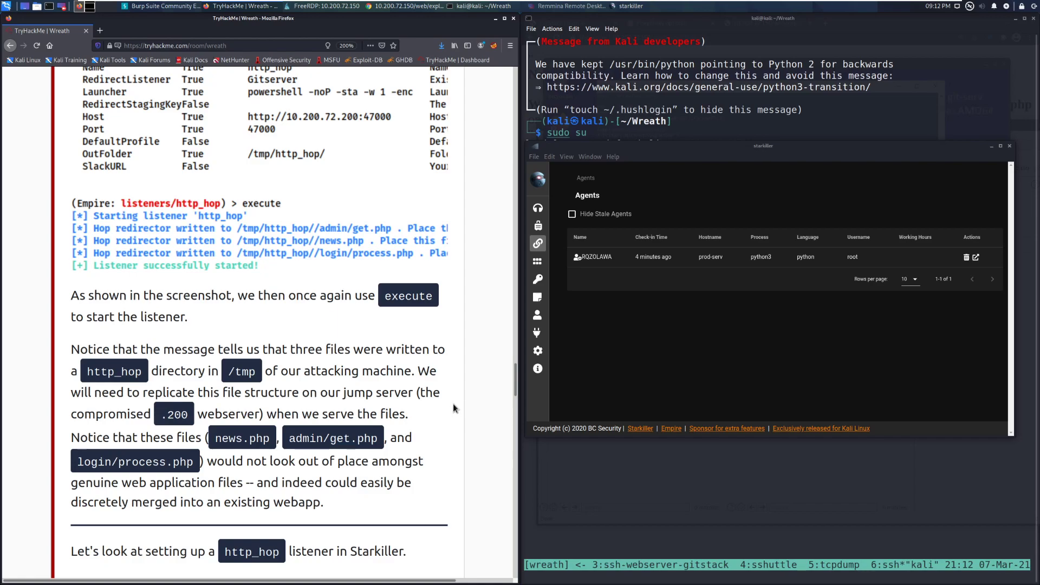
{"action": "scroll", "scroll_direction": "down", "scroll_amount": 3}
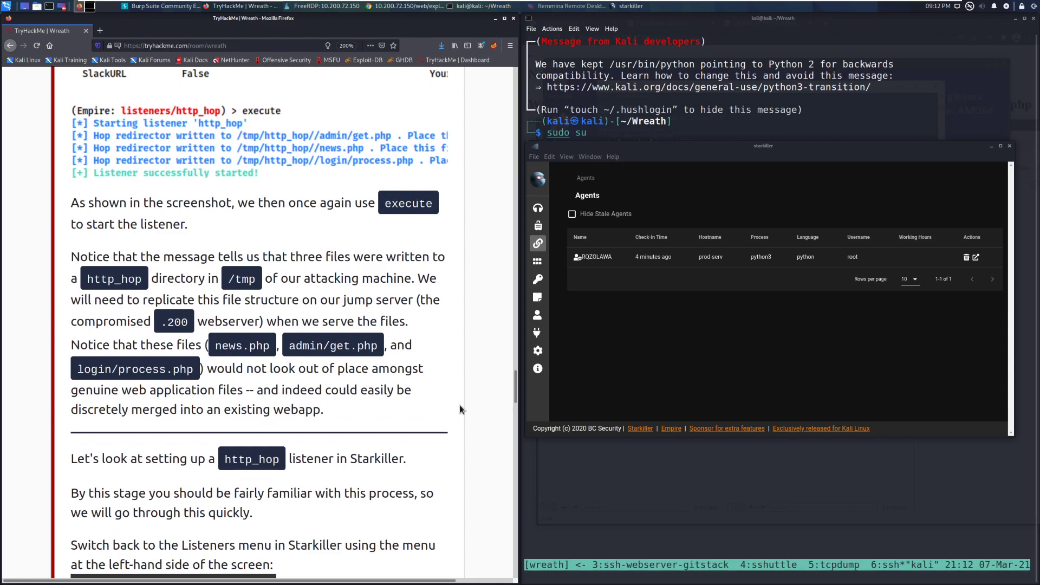
{"action": "mouse_move", "coordinate": [459, 410]}
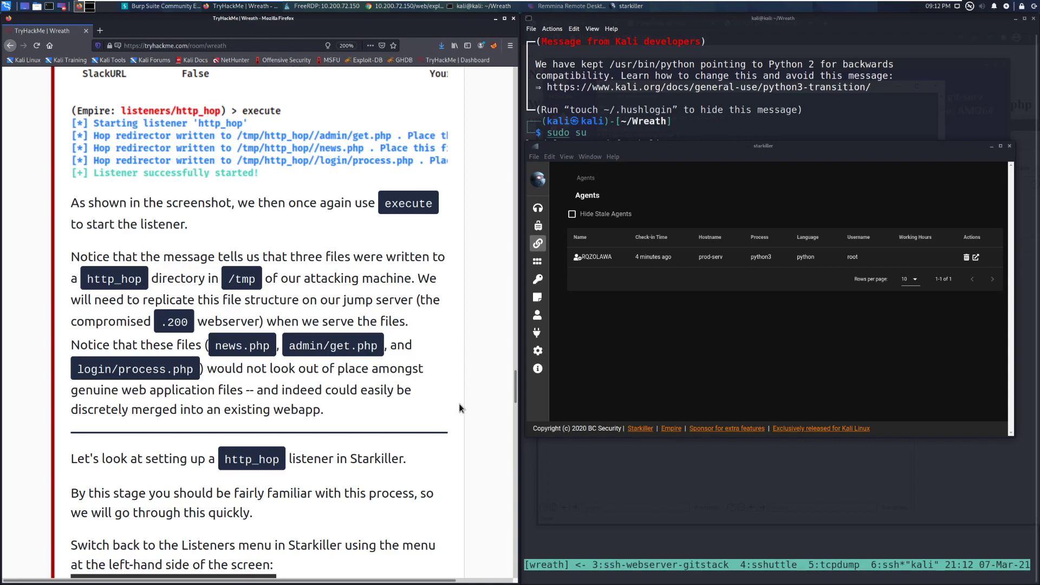
{"action": "mouse_move", "coordinate": [457, 408]}
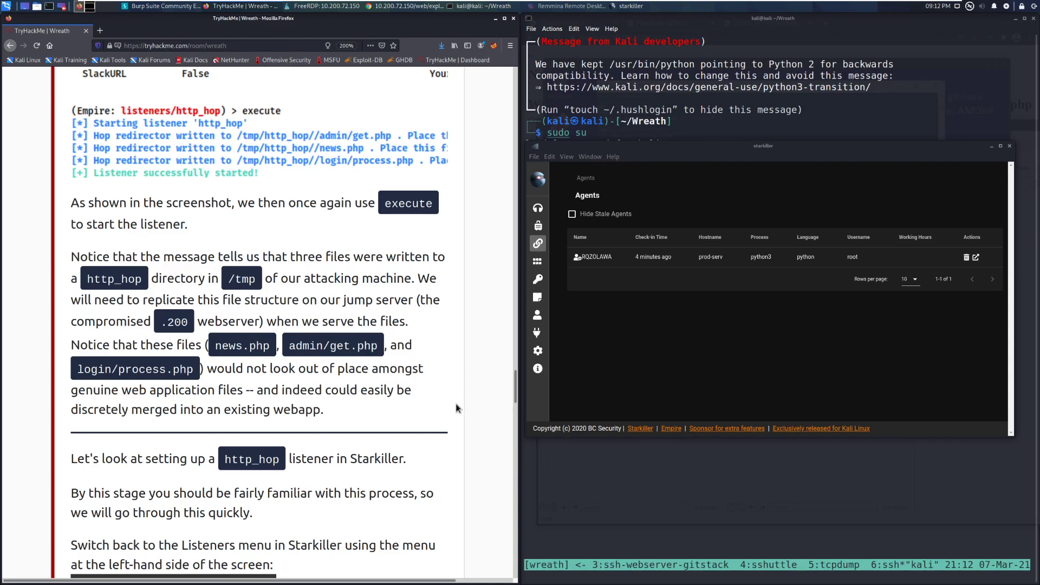
{"action": "mouse_move", "coordinate": [457, 409]}
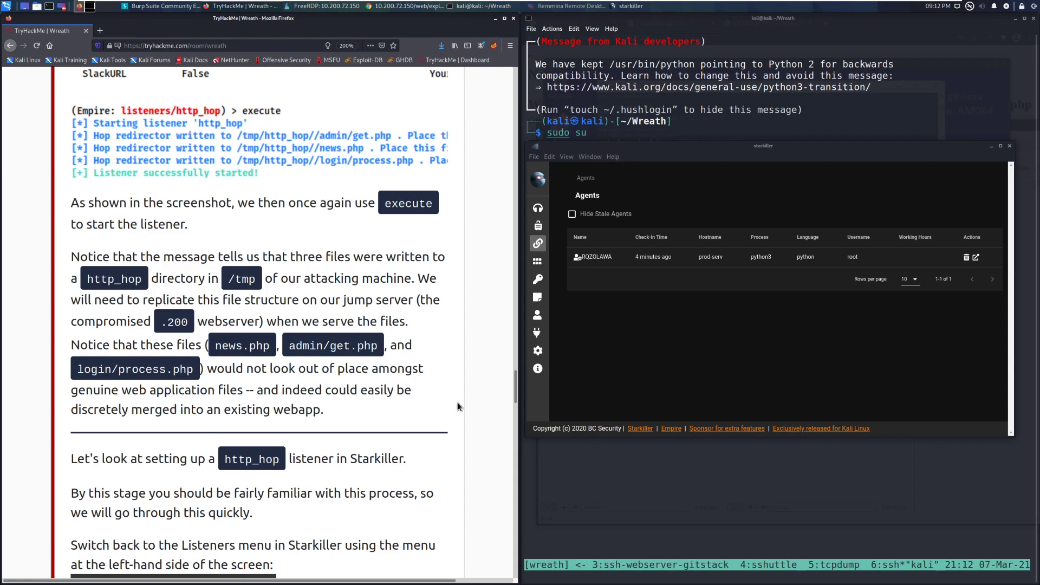
{"action": "mouse_move", "coordinate": [466, 404]}
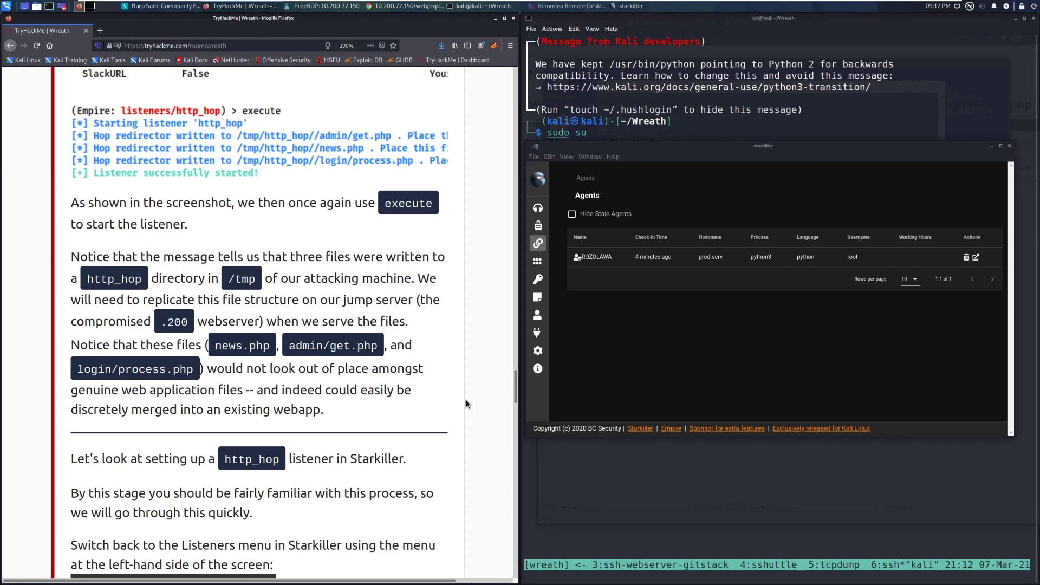
Scroll to the walkthrough's New Listener http_hop instructions for Starkiller
{"action": "scroll", "scroll_direction": "down", "scroll_amount": 3}
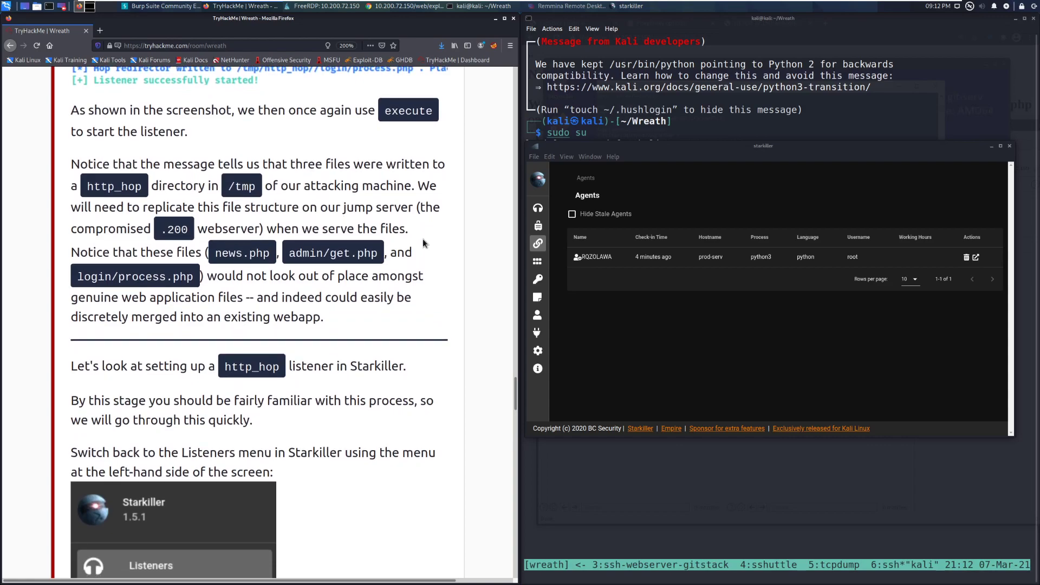
{"action": "mouse_move", "coordinate": [341, 318]}
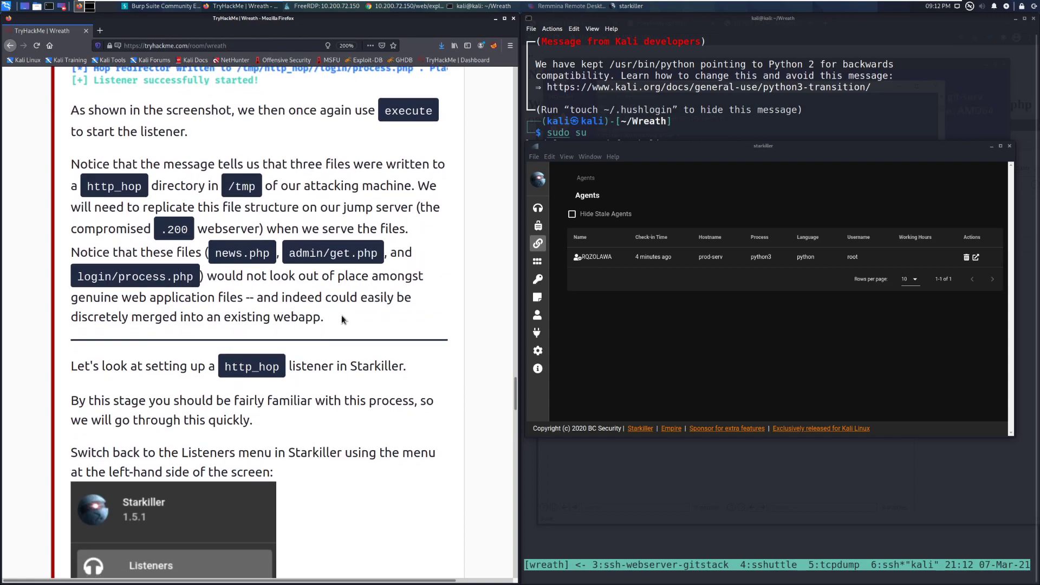
{"action": "scroll", "scroll_direction": "down", "scroll_amount": 3}
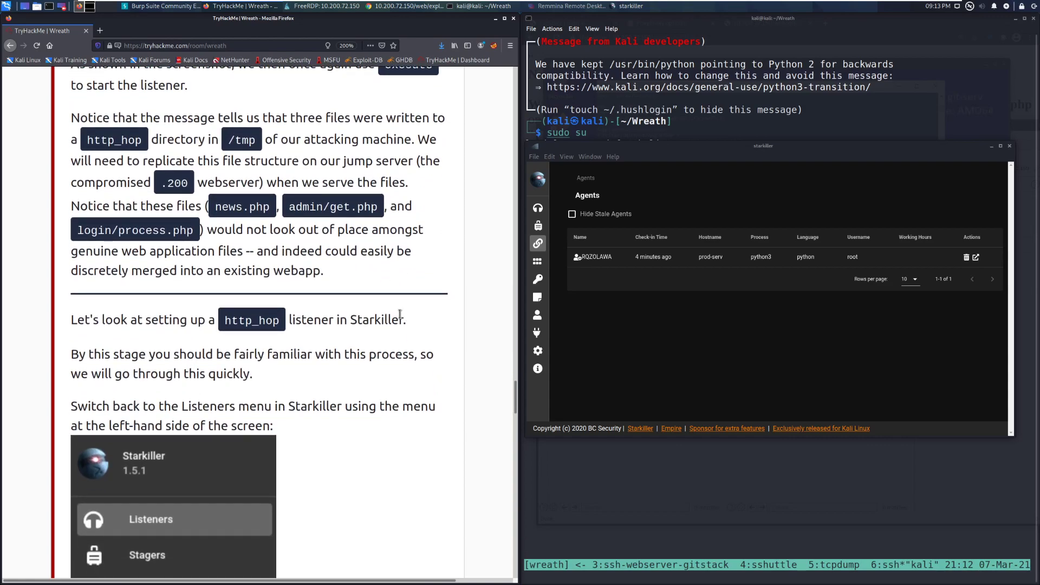
{"action": "scroll", "scroll_direction": "down", "scroll_amount": 3}
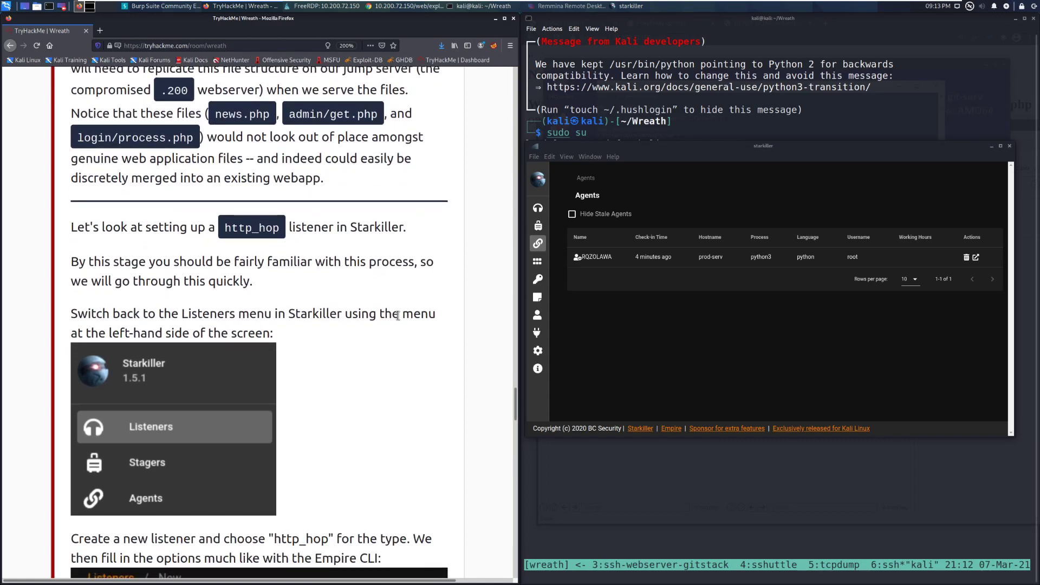
{"action": "mouse_move", "coordinate": [403, 344]}
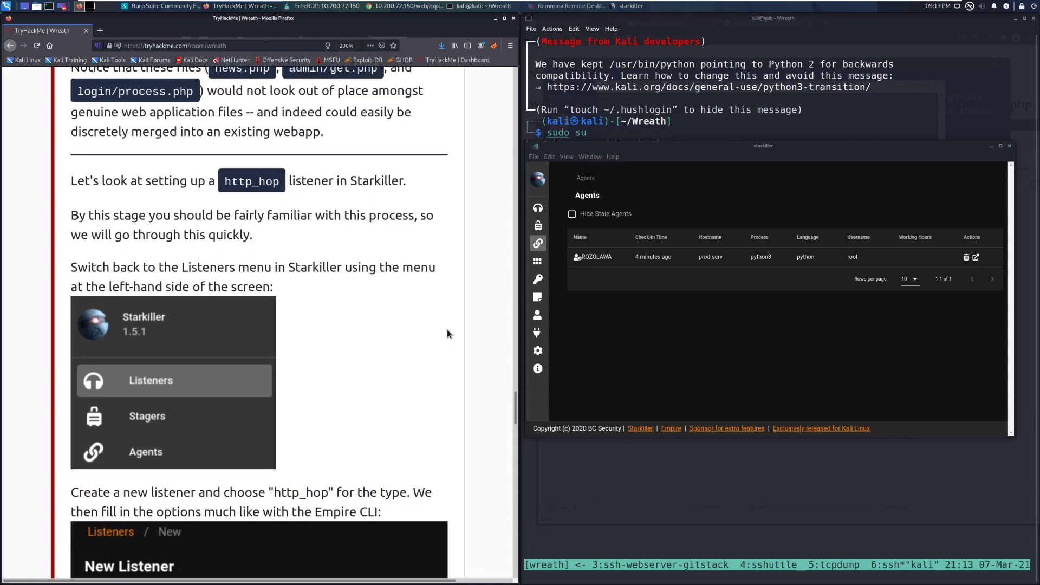
{"action": "mouse_move", "coordinate": [452, 329]}
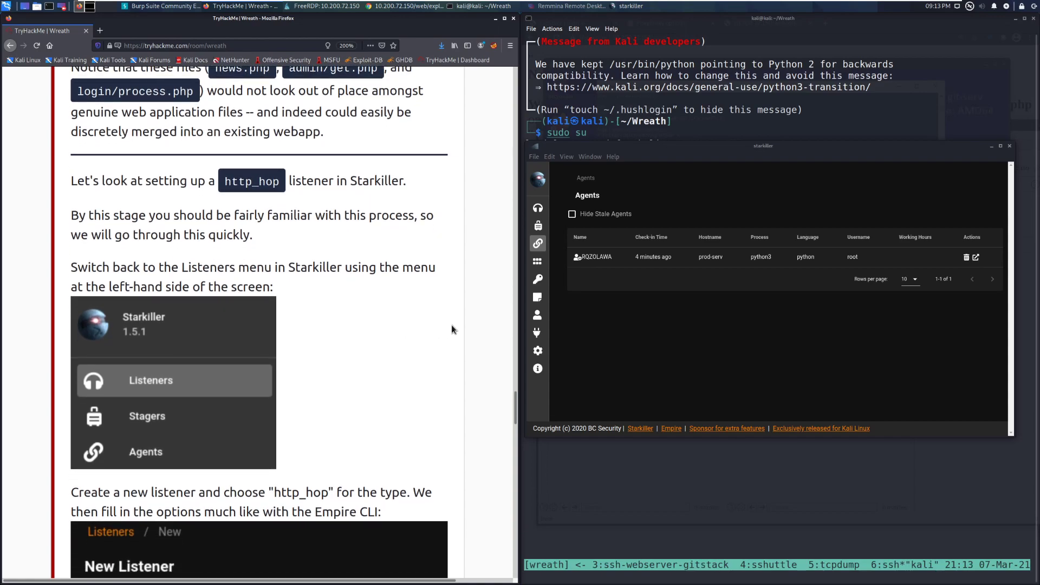
{"action": "scroll", "scroll_direction": "down", "scroll_amount": 3}
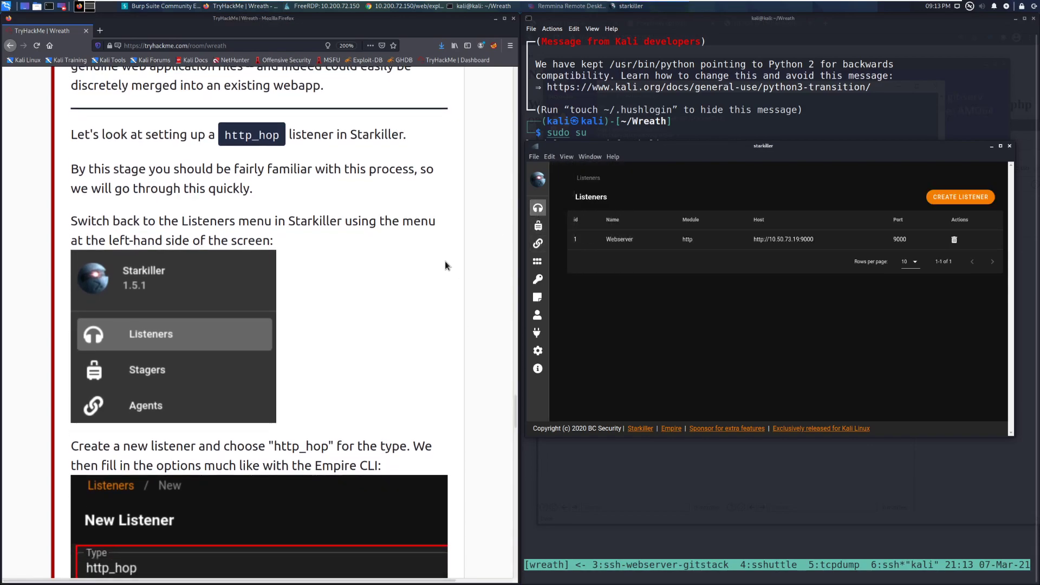
{"action": "mouse_move", "coordinate": [482, 267]}
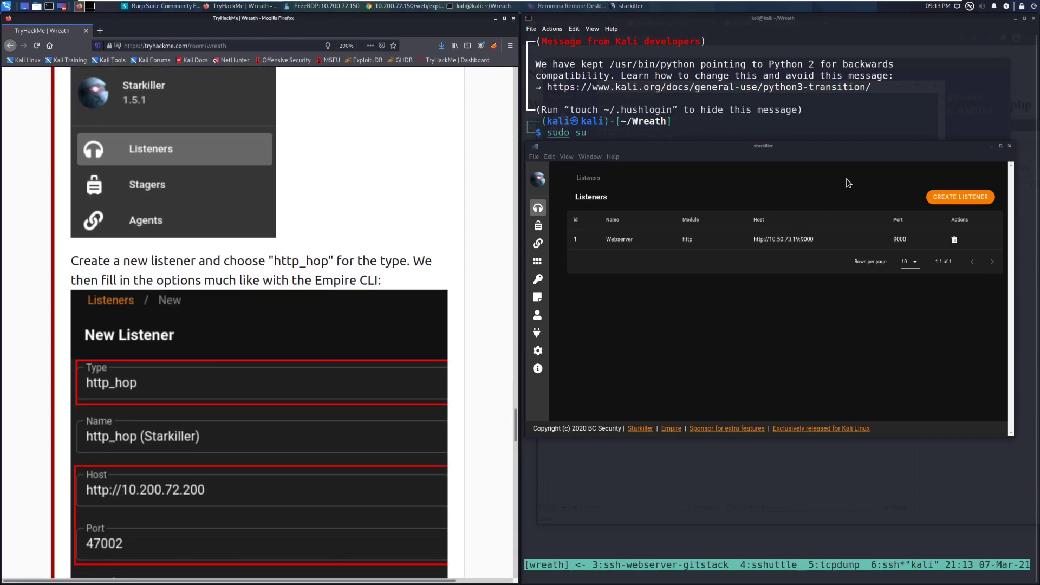
Start a new Starkiller listener and choose http_hop as its type, showing its settings
{"action": "left_click", "coordinate": [959, 197]}
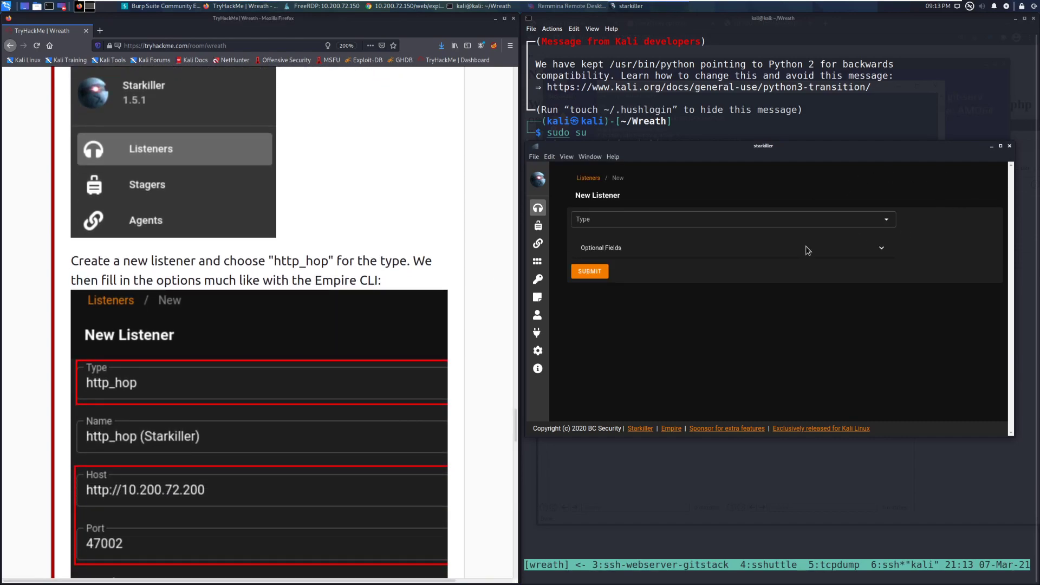
{"action": "left_click", "coordinate": [729, 218]}
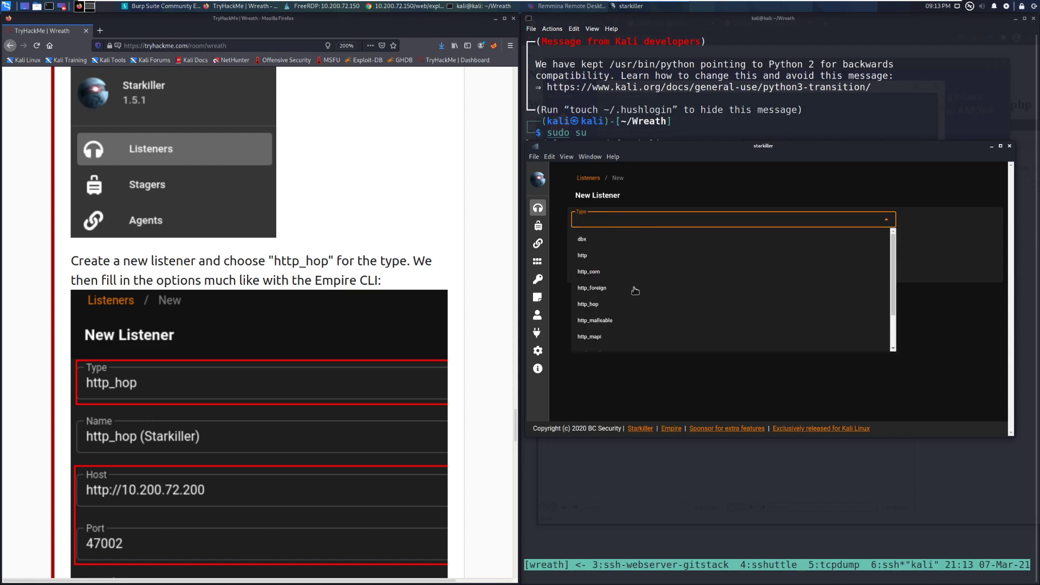
{"action": "left_click", "coordinate": [587, 303]}
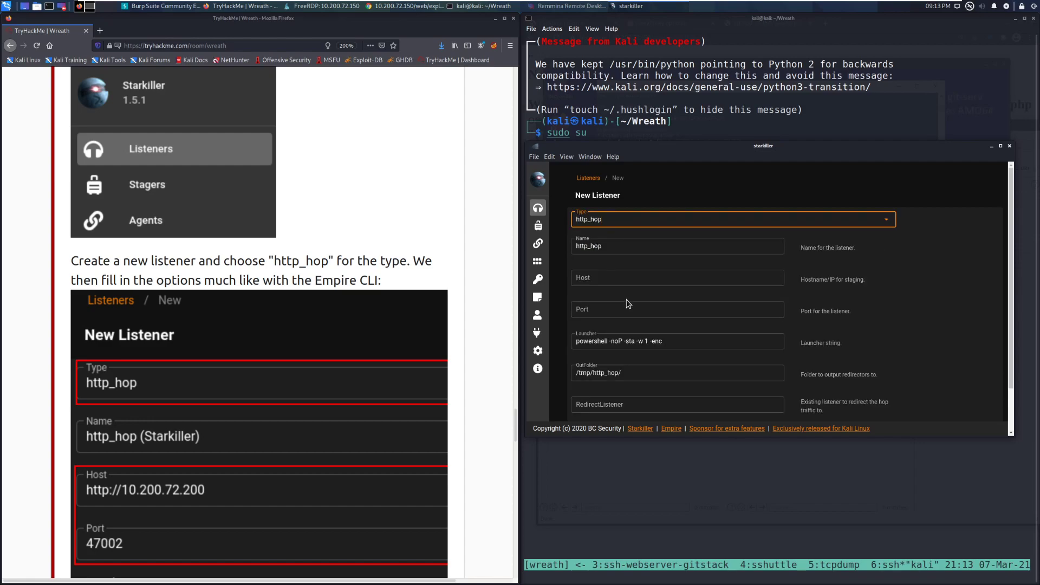
{"action": "mouse_move", "coordinate": [624, 300]}
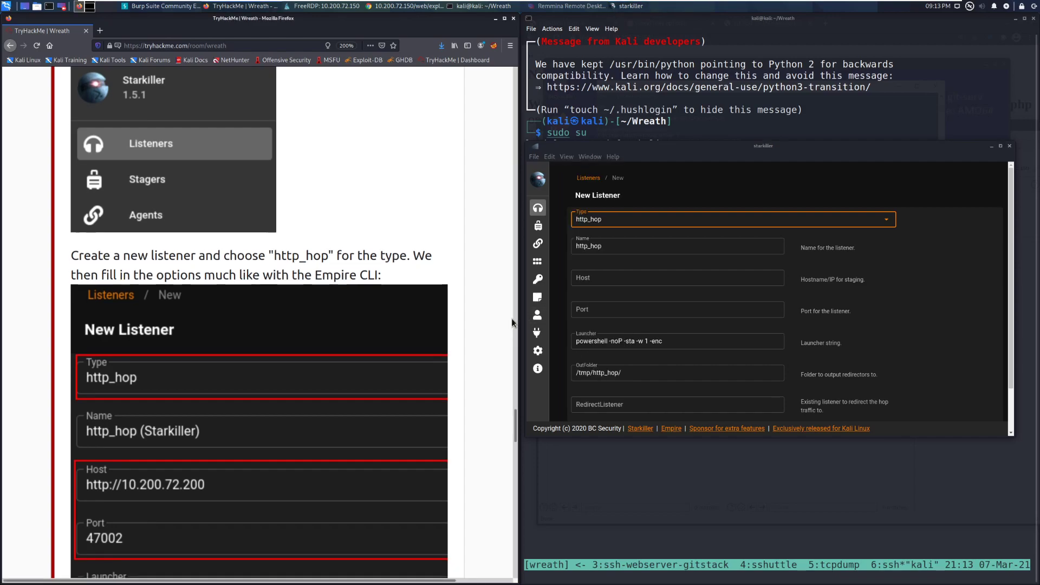
{"action": "scroll", "scroll_direction": "down", "scroll_amount": 3}
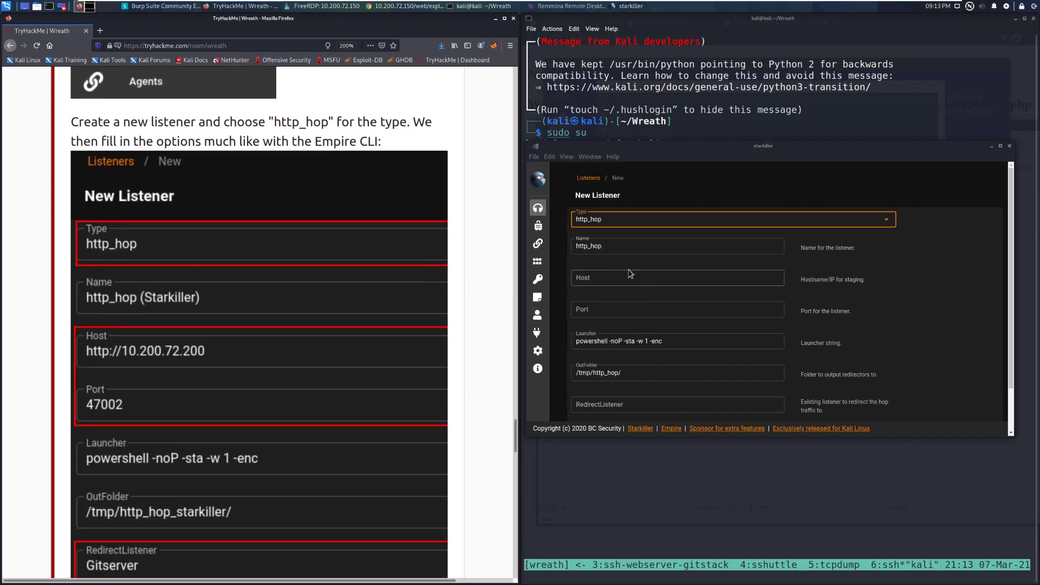
{"action": "left_click", "coordinate": [676, 277]}
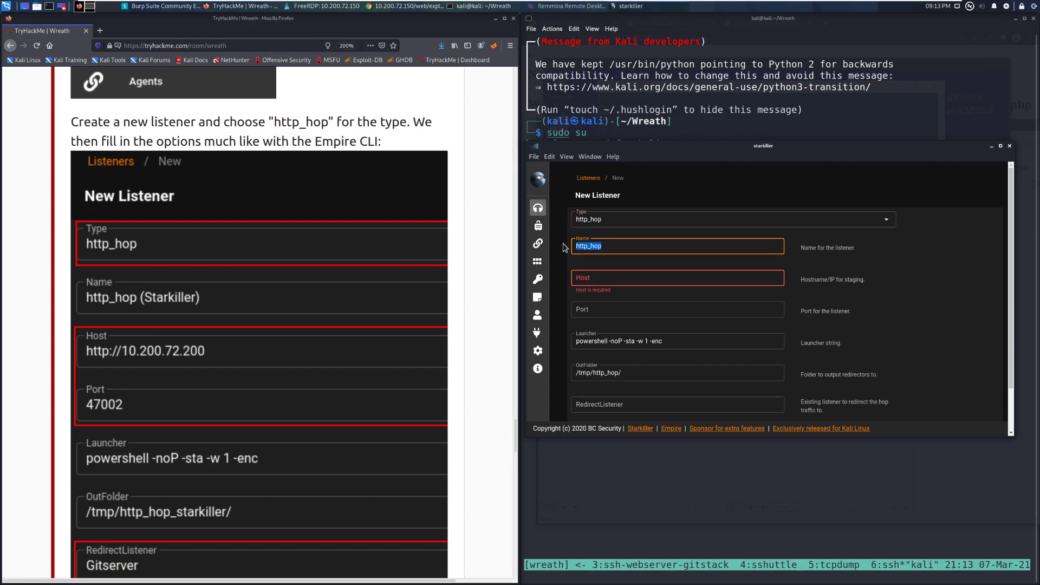
{"action": "left_click", "coordinate": [676, 245]}
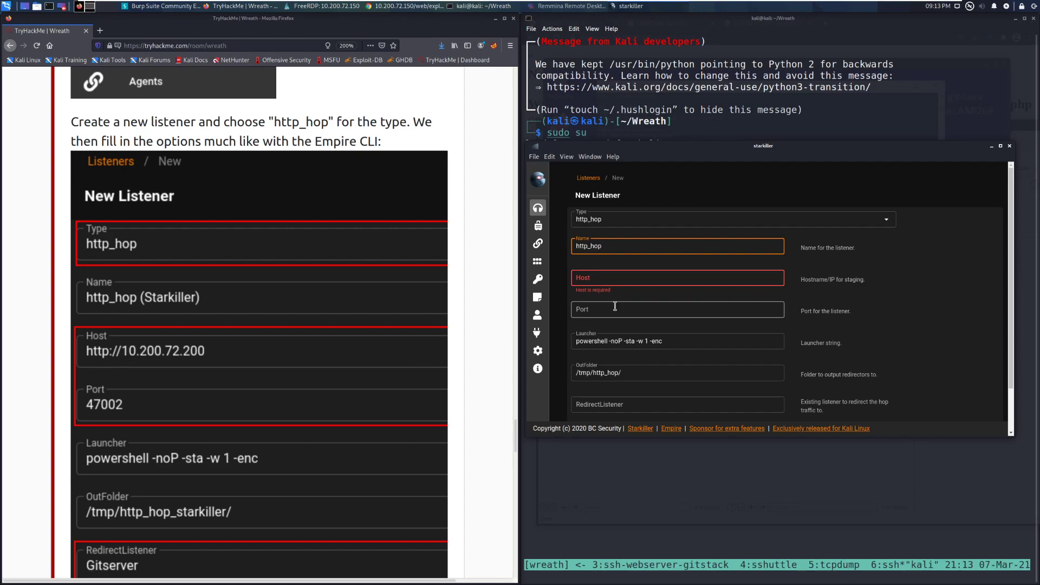
{"action": "type", "text": "http://"}
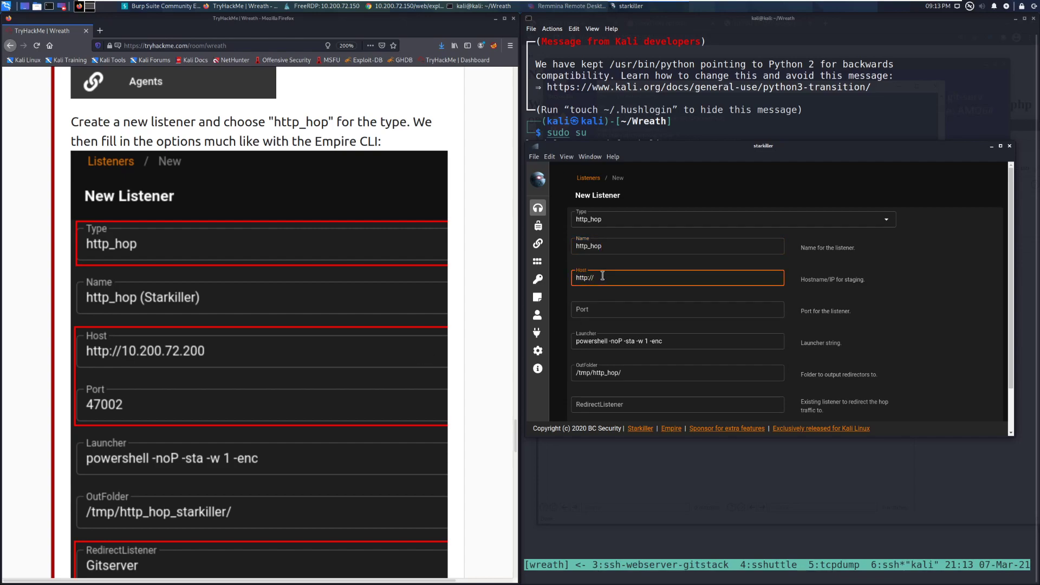
{"action": "type", "text": "10.200.72.200"}
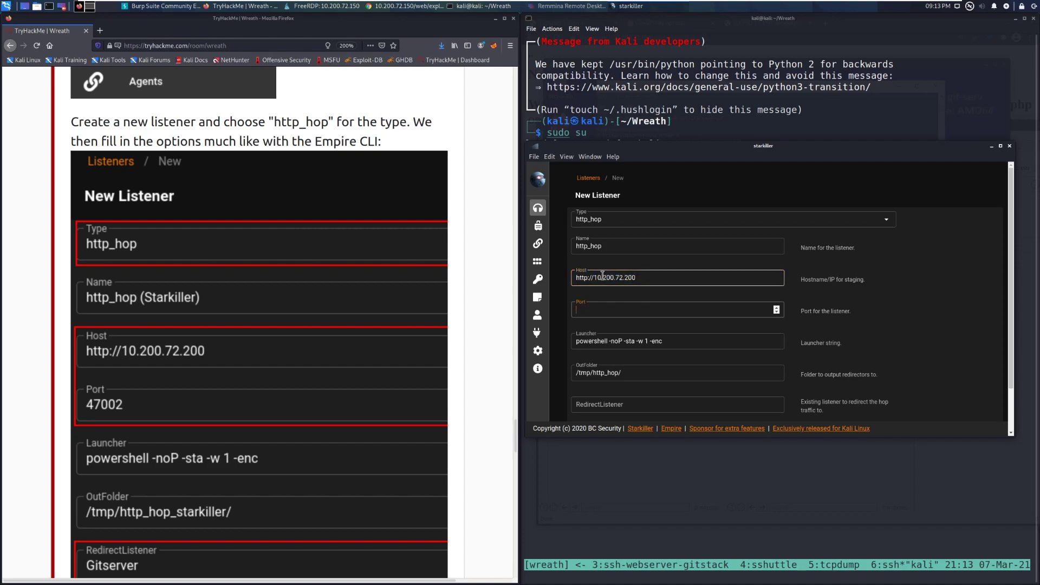
{"action": "type", "text": "8"}
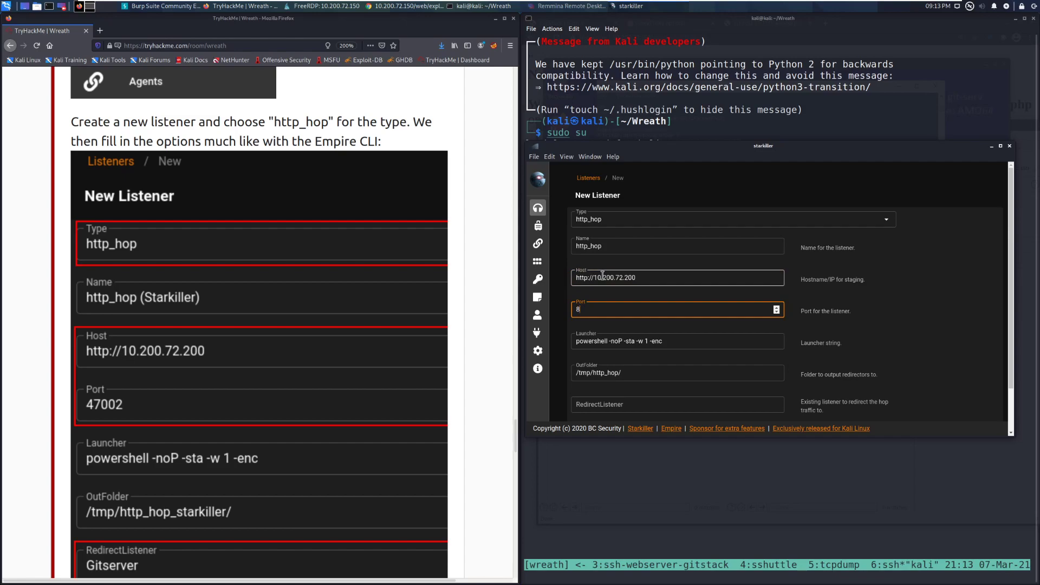
{"action": "type", "text": "7000"}
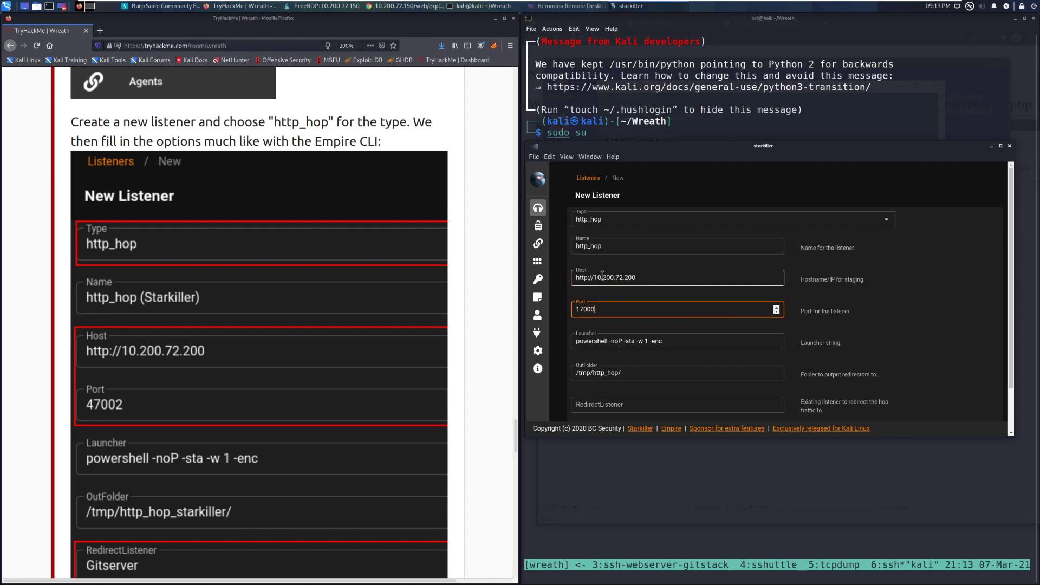
Set the listener's RedirectListener to Webserver
{"action": "scroll", "scroll_direction": "down", "scroll_amount": 3}
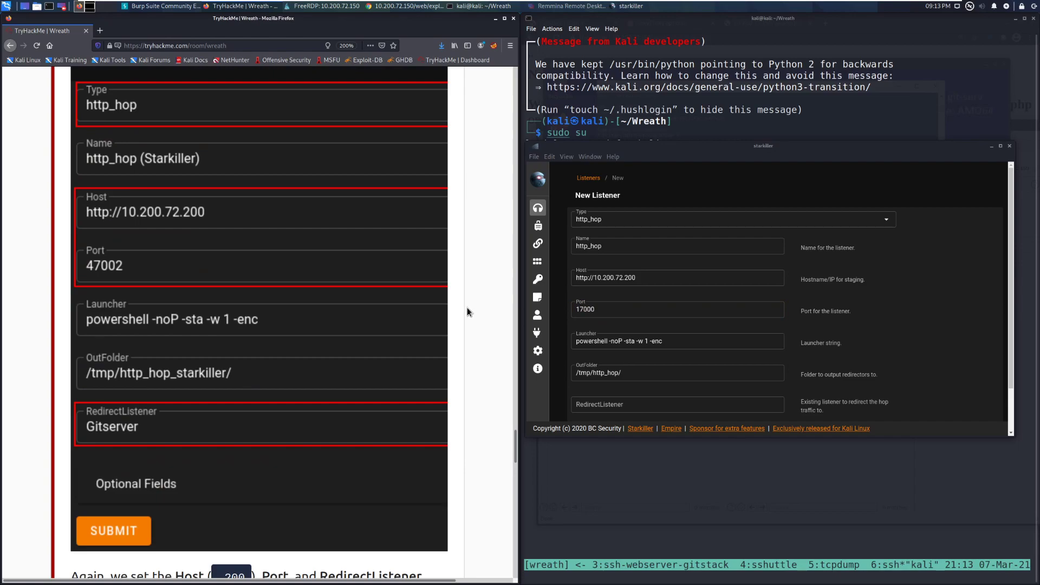
{"action": "scroll", "scroll_direction": "down", "scroll_amount": 3}
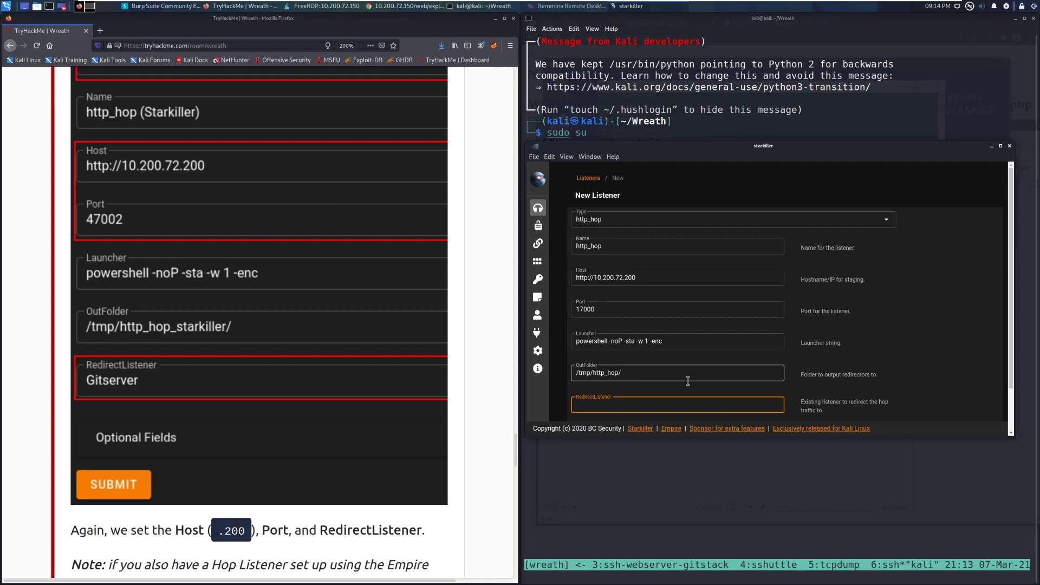
{"action": "type", "text": "Webserver"}
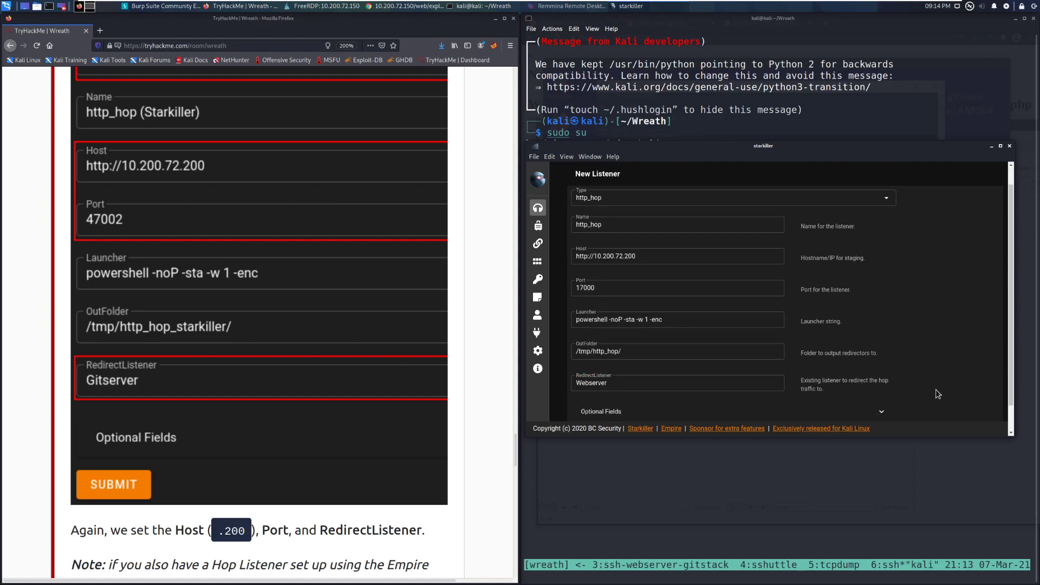
{"action": "scroll", "scroll_direction": "down", "scroll_amount": 3}
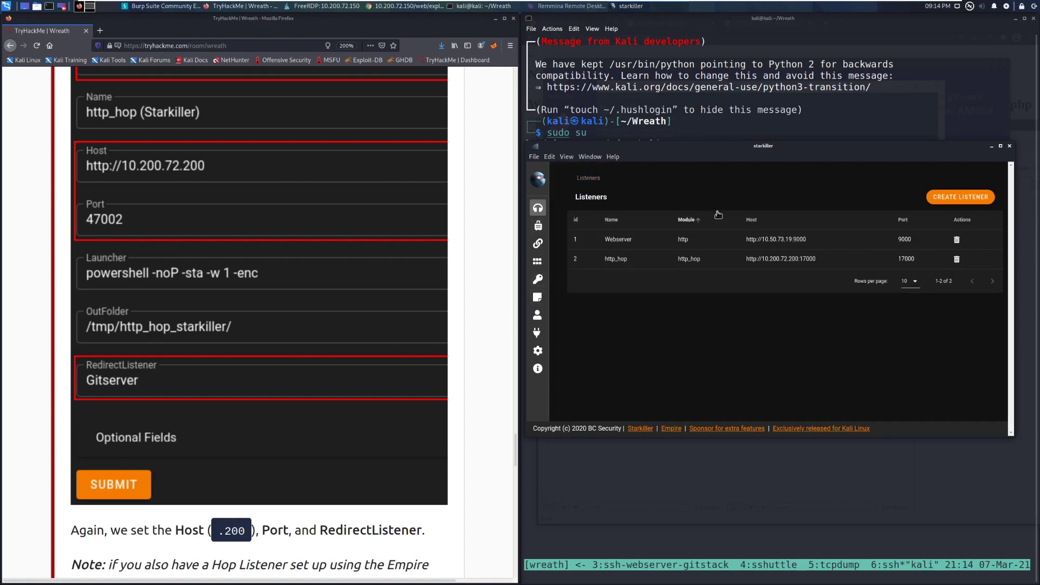
Scroll the task page to the completed http_hop listener question and Task 29's heading
{"action": "scroll", "scroll_direction": "down", "scroll_amount": 3}
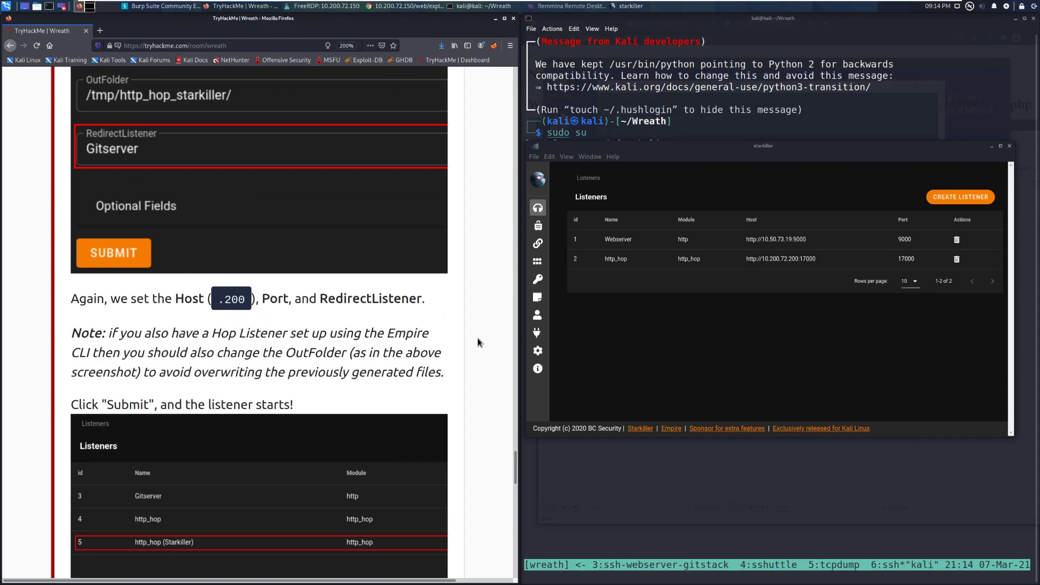
{"action": "scroll", "scroll_direction": "down", "scroll_amount": 3}
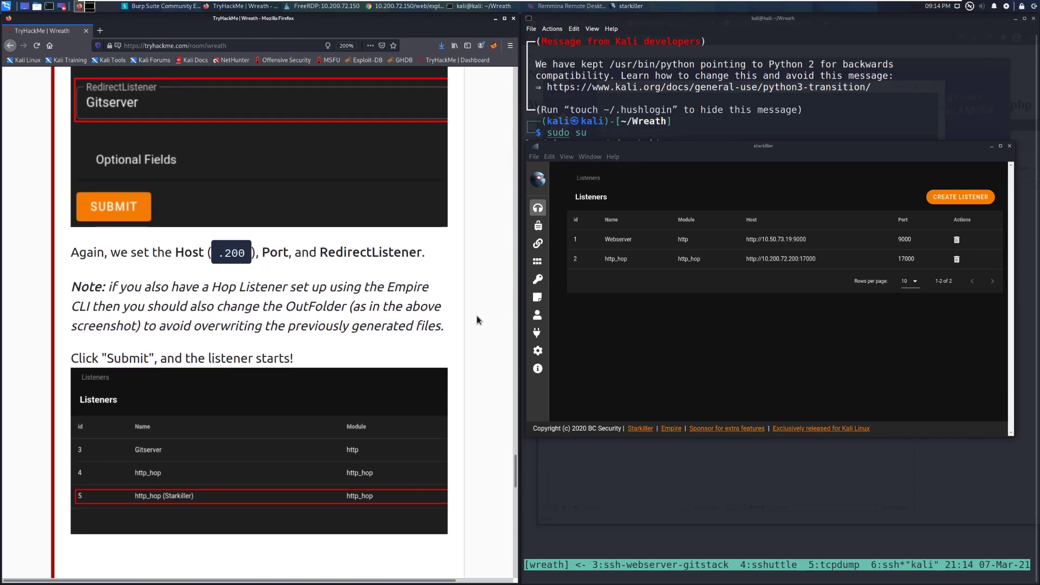
{"action": "scroll", "scroll_direction": "down", "scroll_amount": 3}
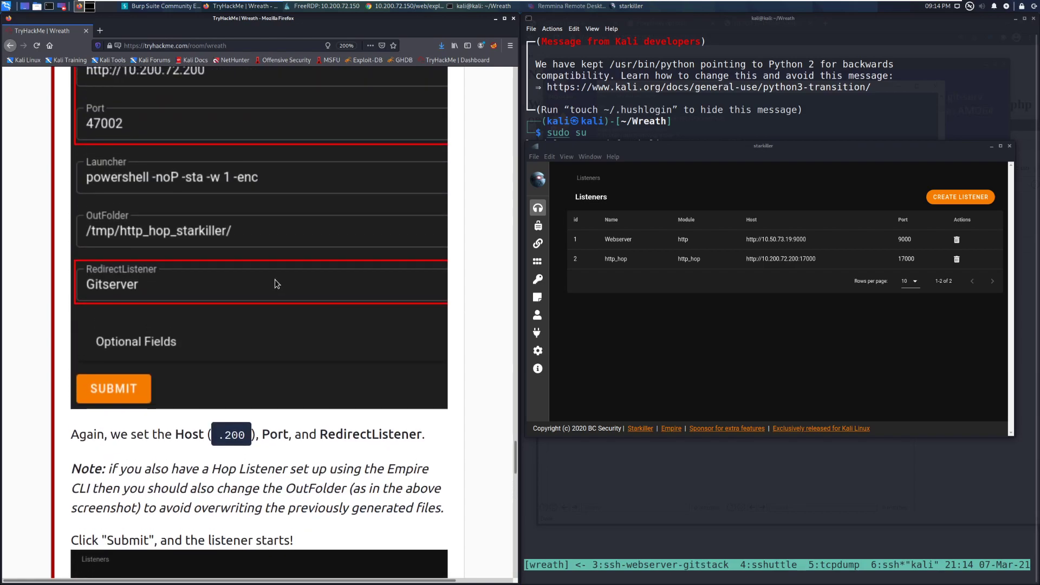
{"action": "scroll", "scroll_direction": "down", "scroll_amount": 3}
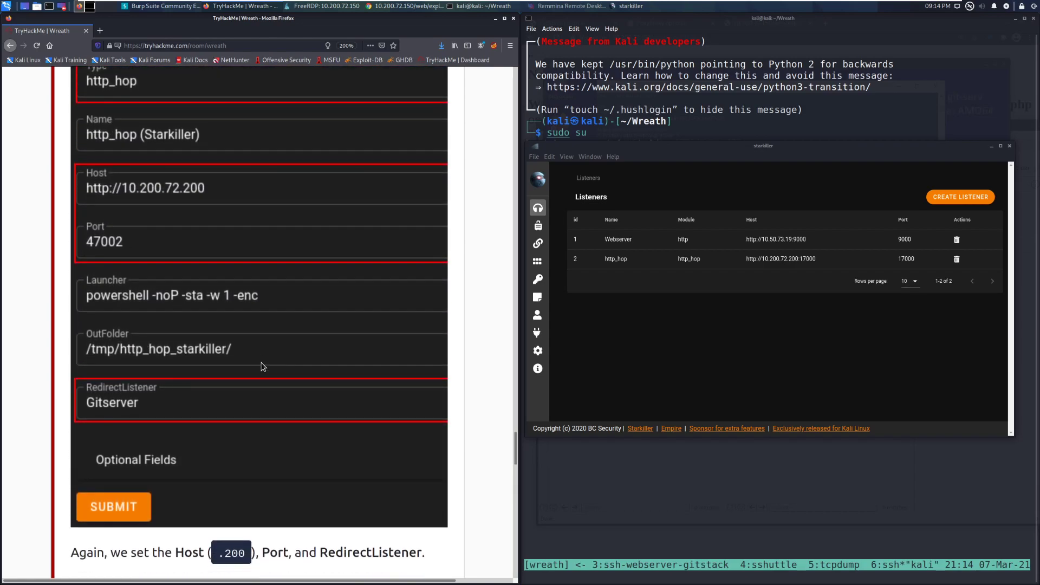
{"action": "scroll", "scroll_direction": "down", "scroll_amount": 3}
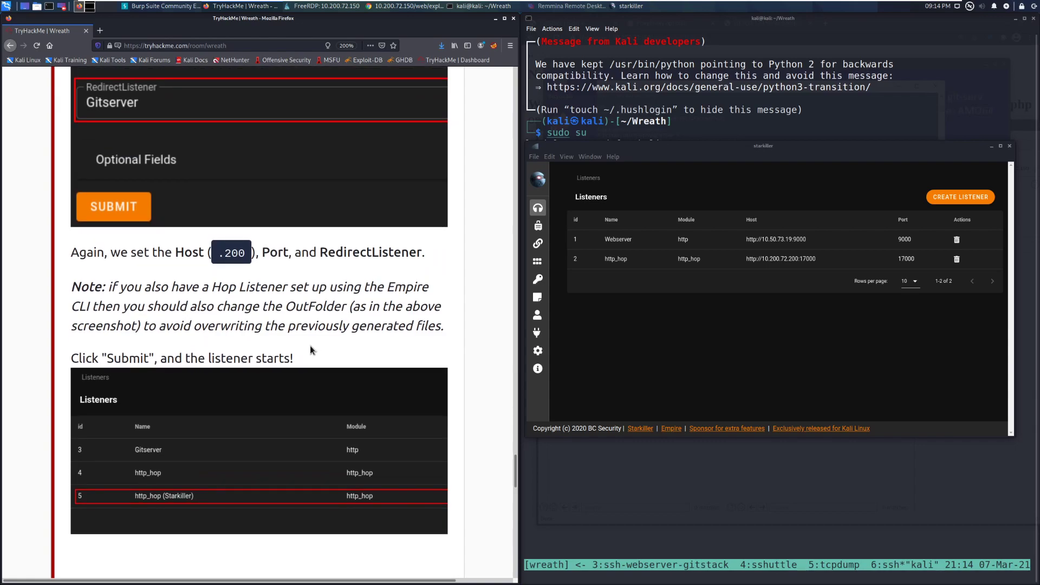
{"action": "scroll", "scroll_direction": "down", "scroll_amount": 3}
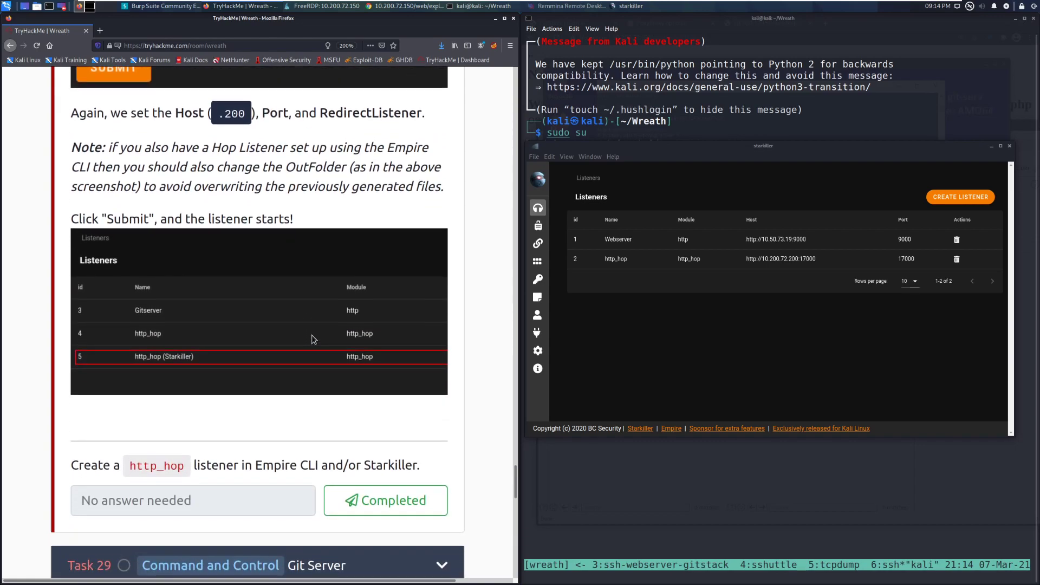
Submit the http_hop listener question as Completed and dismiss the correct-answer popup
{"action": "scroll", "scroll_direction": "down", "scroll_amount": 3}
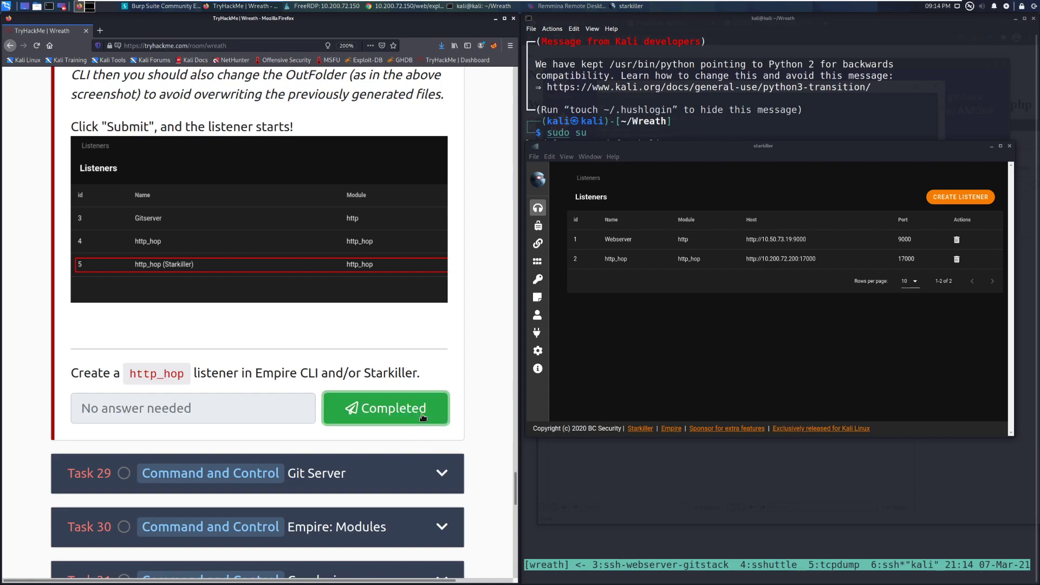
{"action": "left_click", "coordinate": [385, 408]}
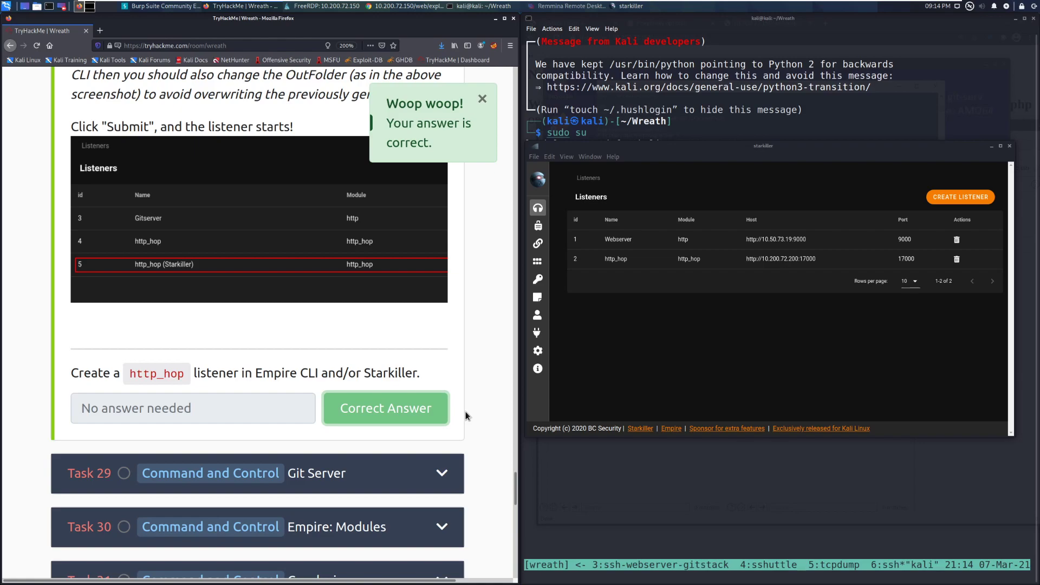
{"action": "left_click", "coordinate": [482, 99]}
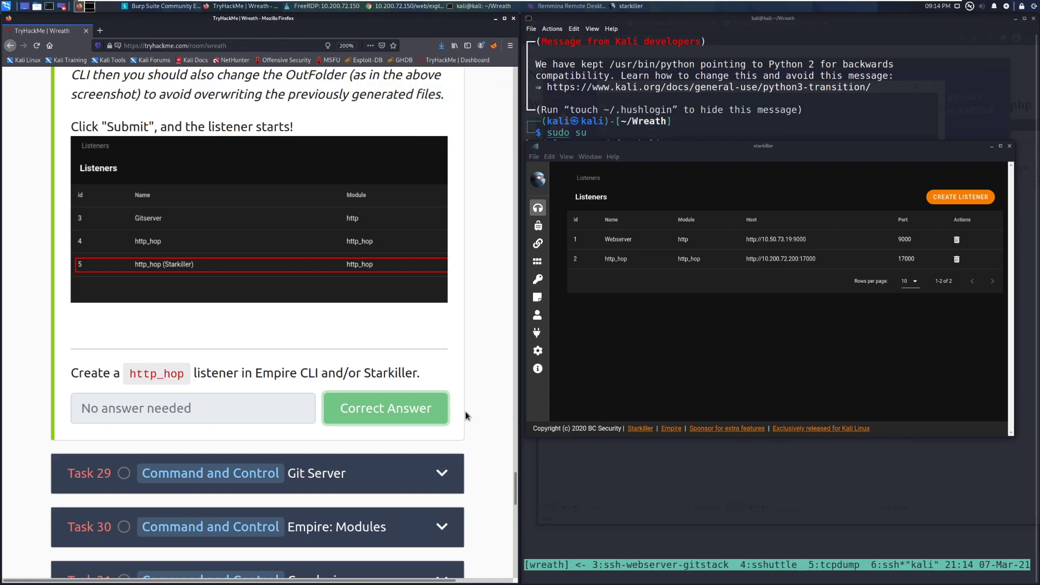